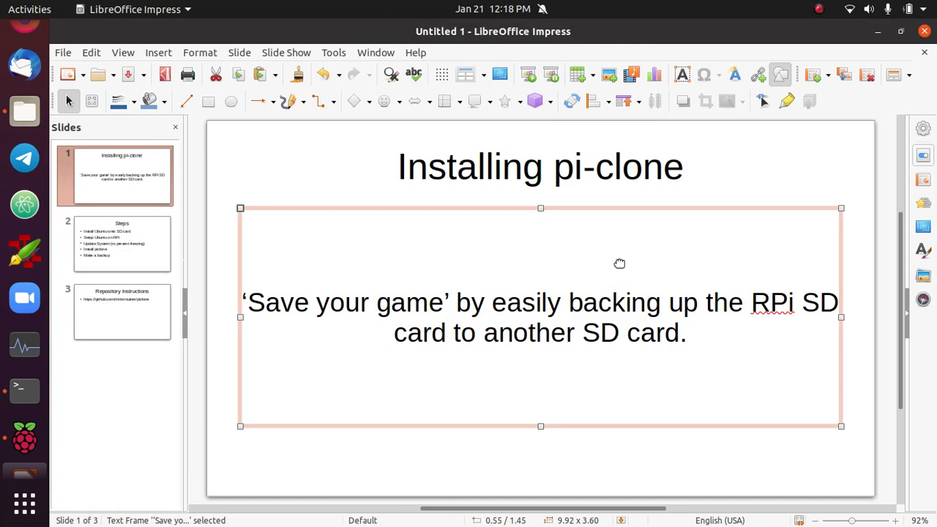
# Show slide 2, the Steps slide, then launch Raspberry Pi Imager from the dock.
pyautogui.click(539, 166)
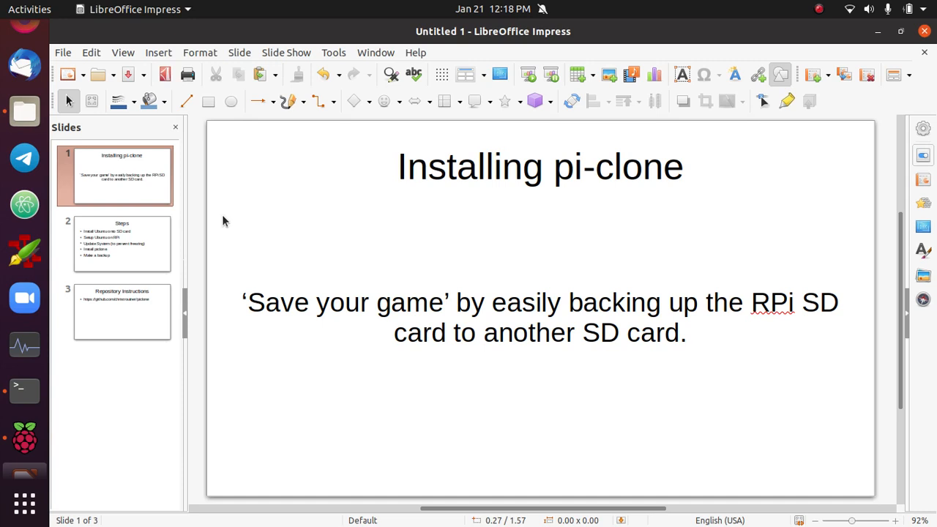
pyautogui.click(122, 243)
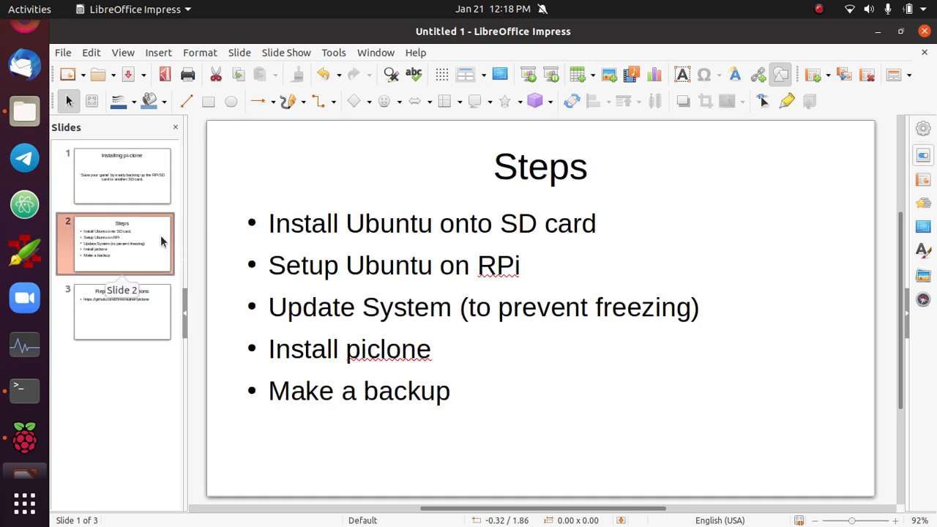
pyautogui.click(122, 243)
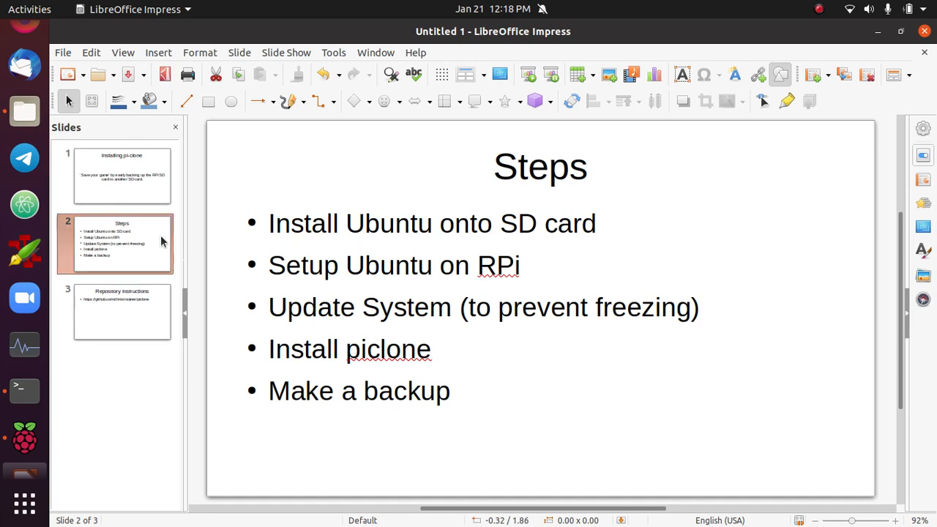
pyautogui.click(24, 438)
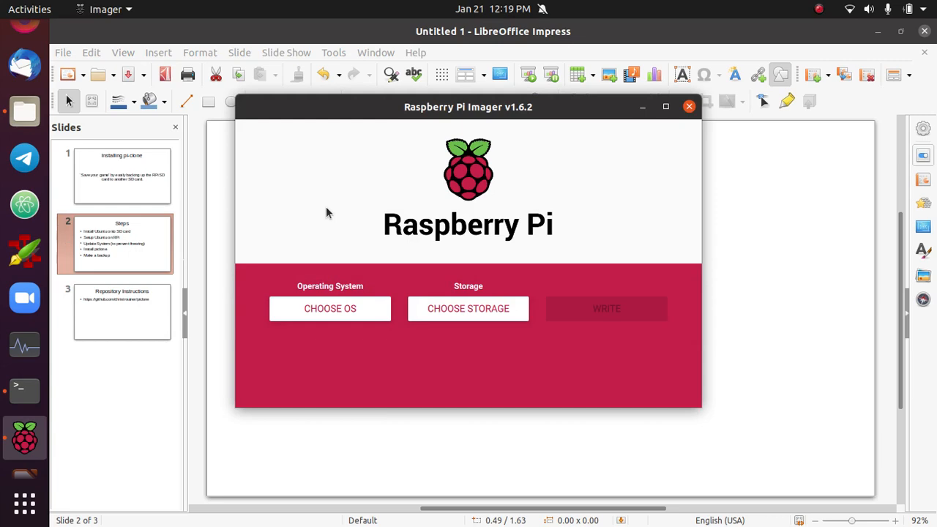
pyautogui.moveTo(404, 161)
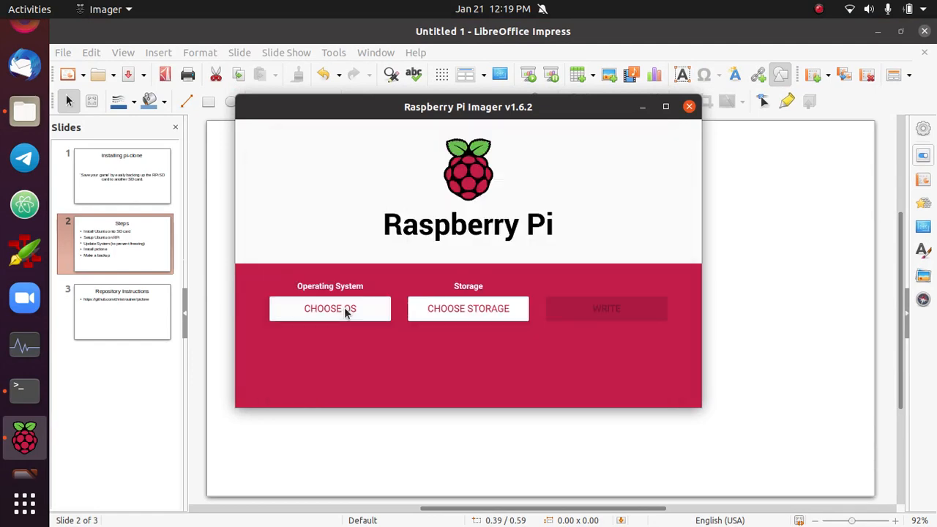
pyautogui.moveTo(345, 329)
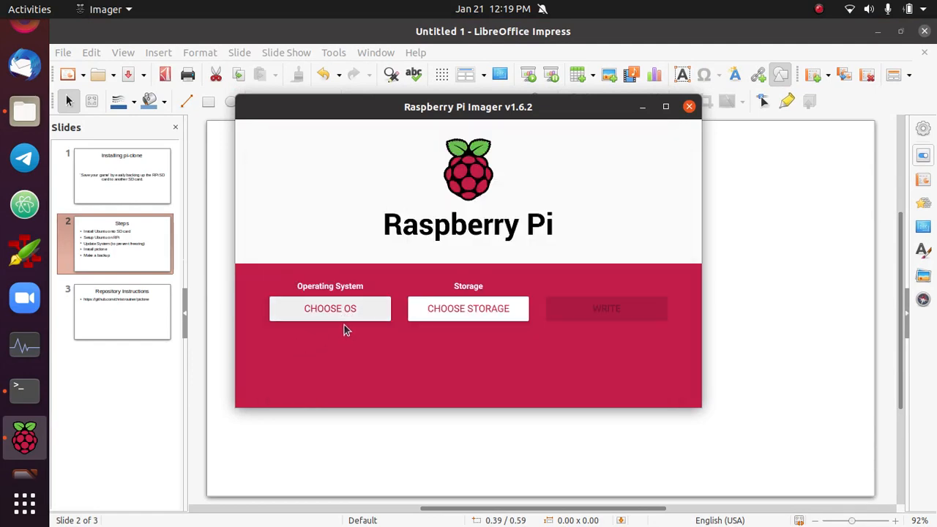
# Bring up the CHOOSE OS list, then switch over to the browser.
pyautogui.click(330, 307)
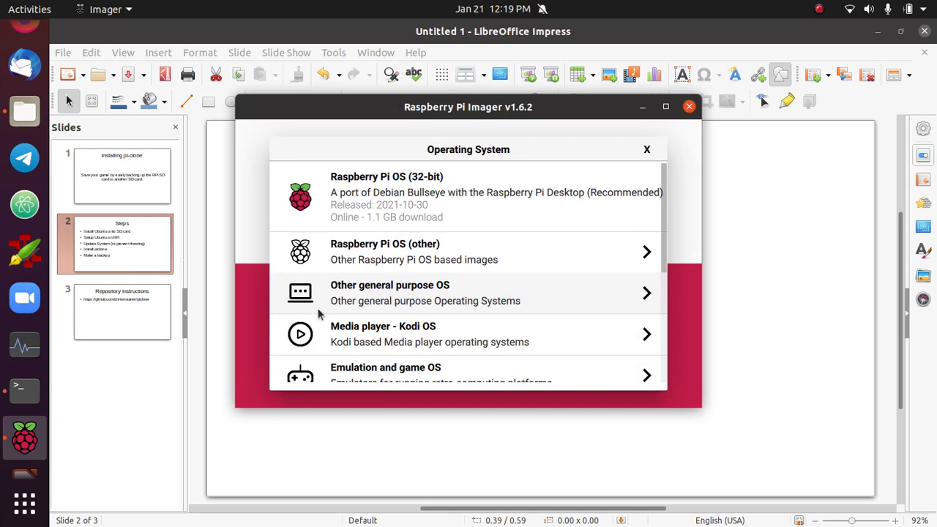
pyautogui.press('alt+Tab')
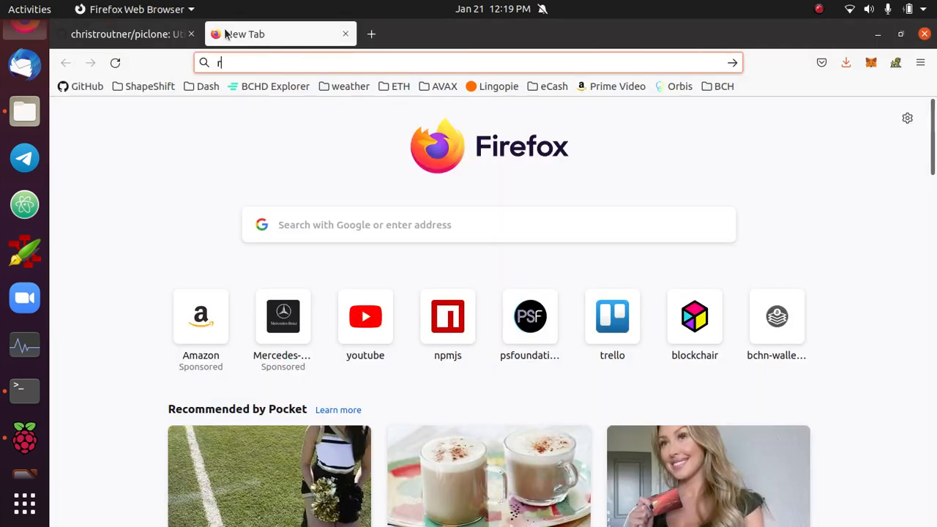
# Load raspberrypi.com and scroll to the Raspberry Pi Imager install section.
pyautogui.write('aspberrypi.com/software/')
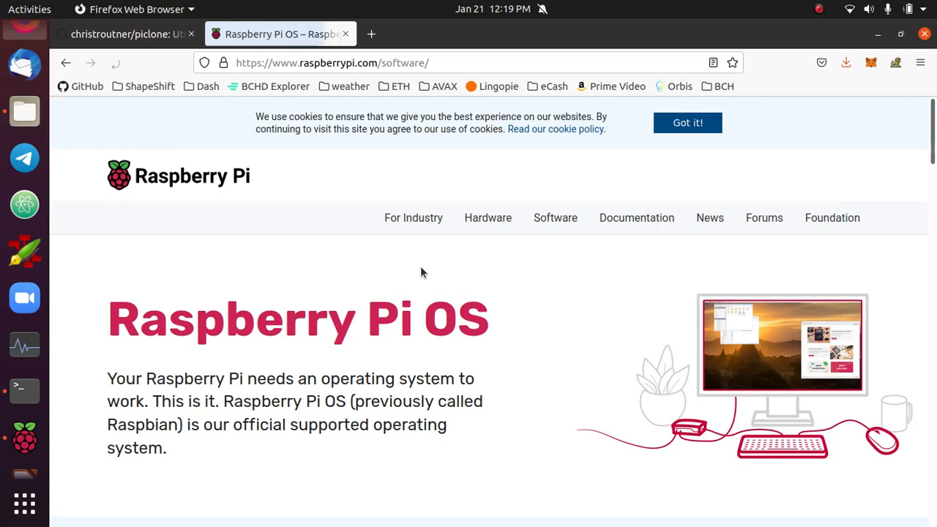
pyautogui.scroll(-3)
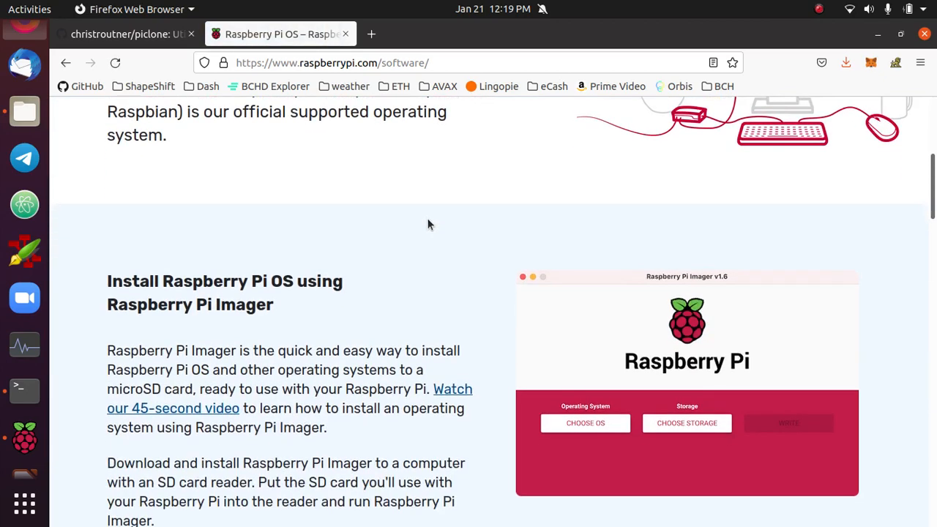
pyautogui.scroll(-3)
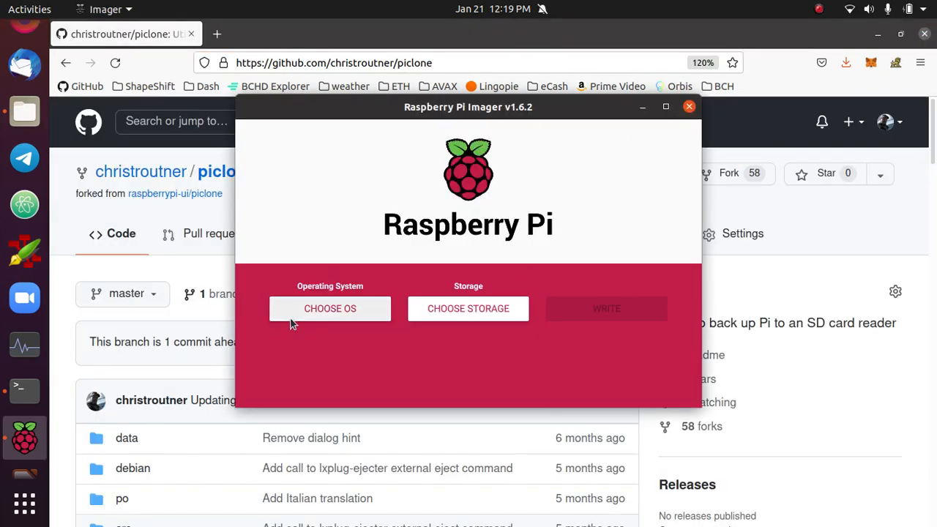
pyautogui.moveTo(340, 310)
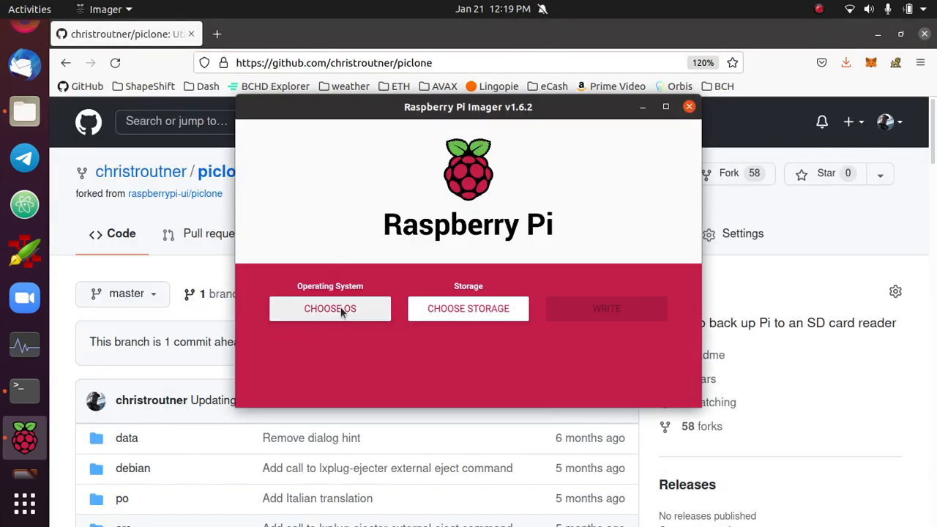
# In CHOOSE OS, browse into Other general purpose OS to reach the Ubuntu options.
pyautogui.click(330, 307)
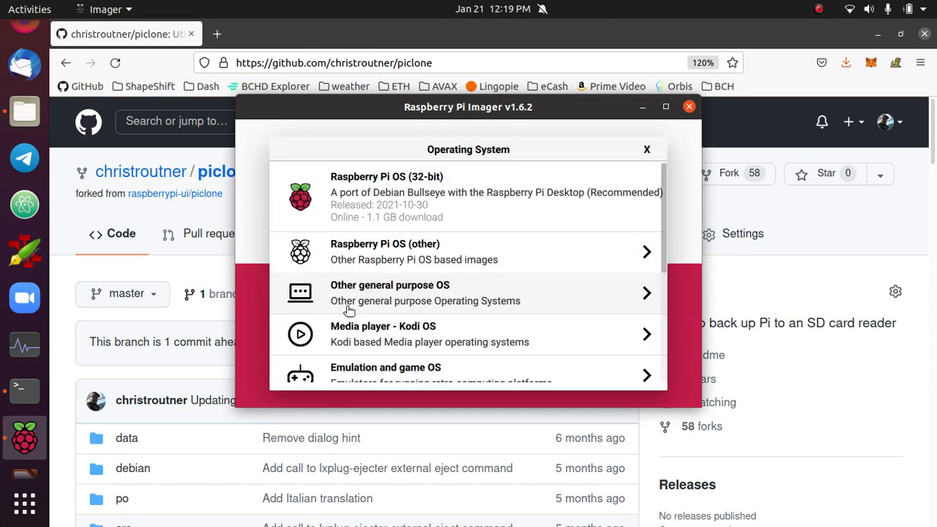
pyautogui.moveTo(465, 302)
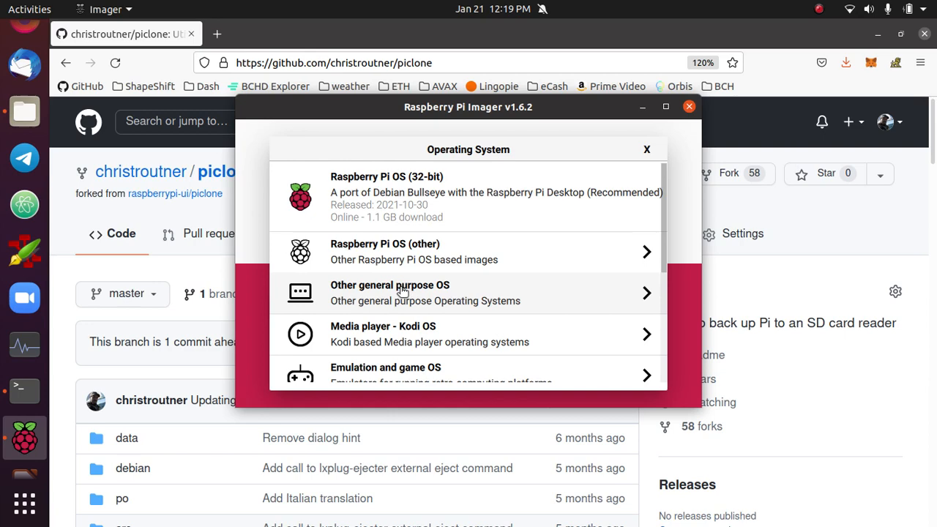
pyautogui.click(389, 293)
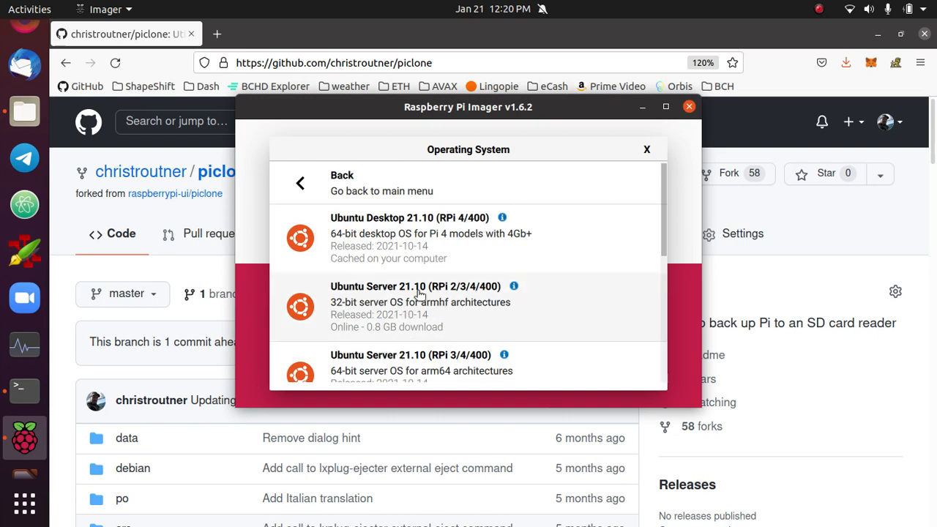
pyautogui.moveTo(355, 225)
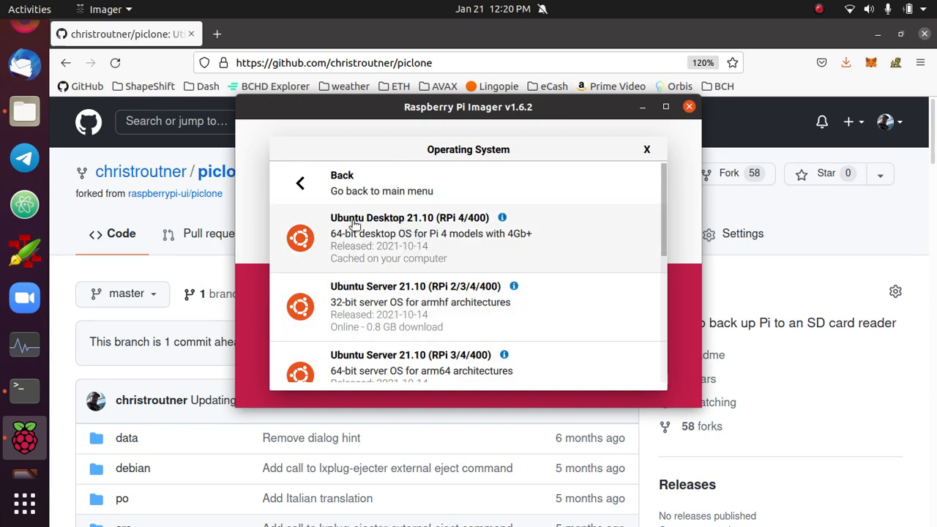
pyautogui.moveTo(379, 240)
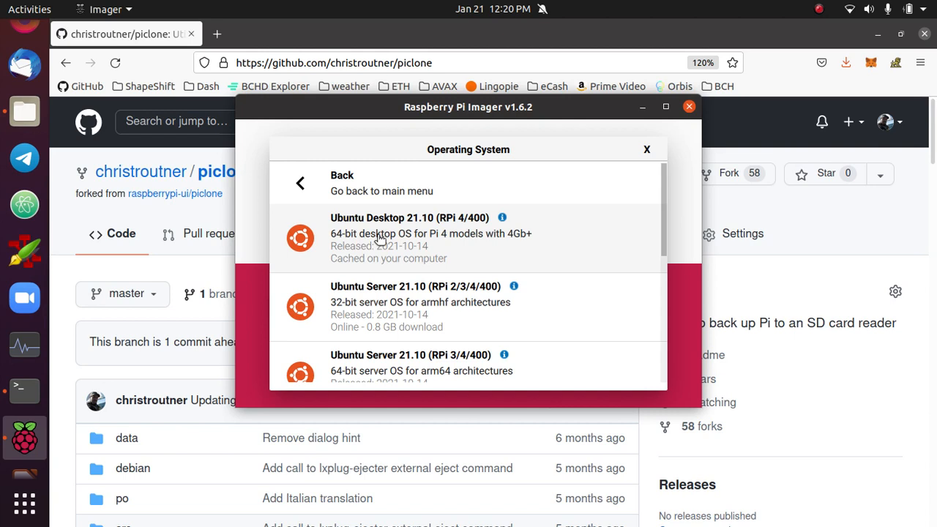
pyautogui.moveTo(424, 227)
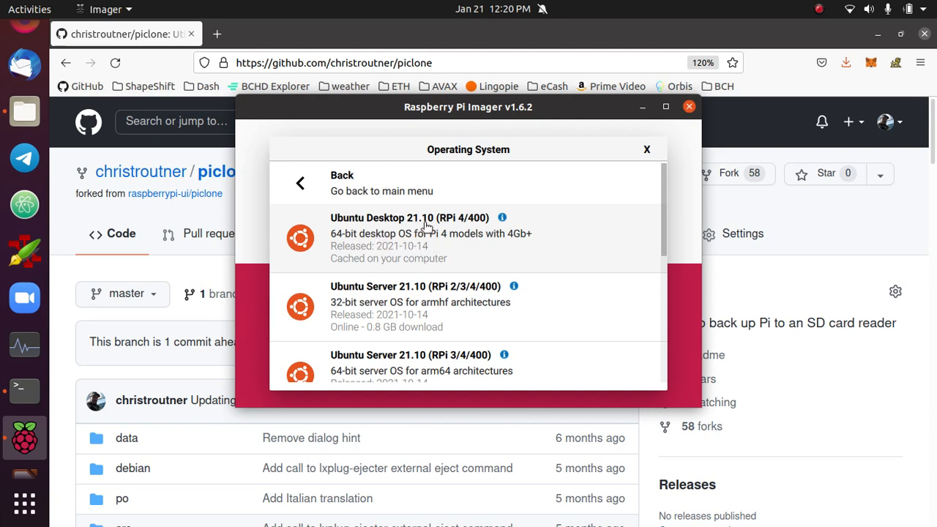
pyautogui.moveTo(480, 245)
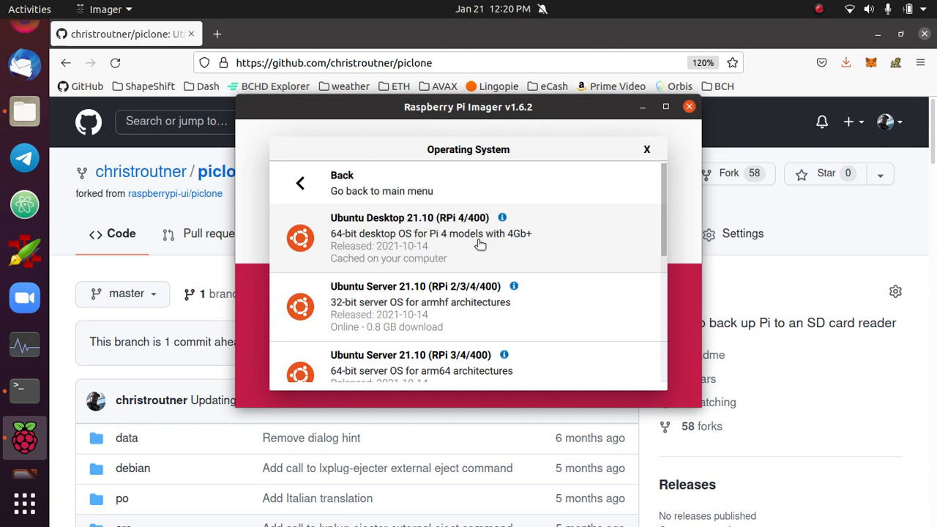
pyautogui.moveTo(523, 246)
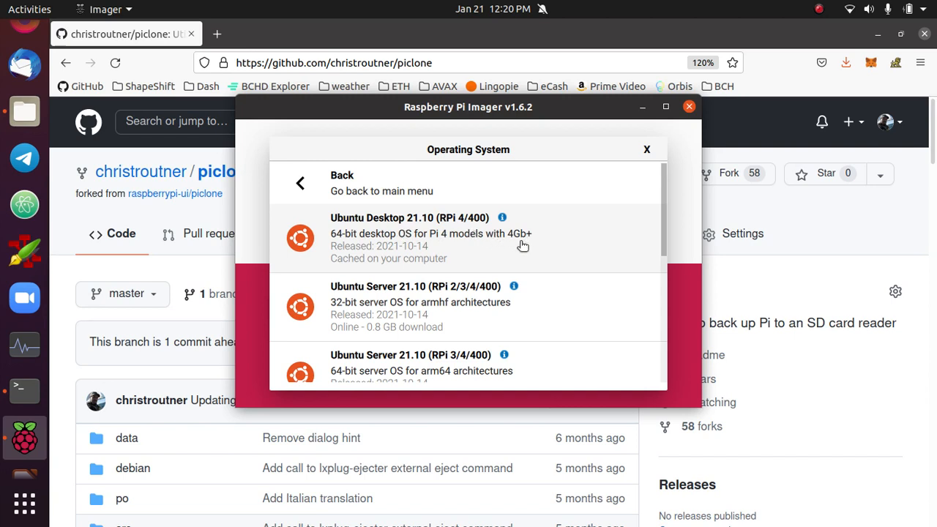
pyautogui.moveTo(475, 232)
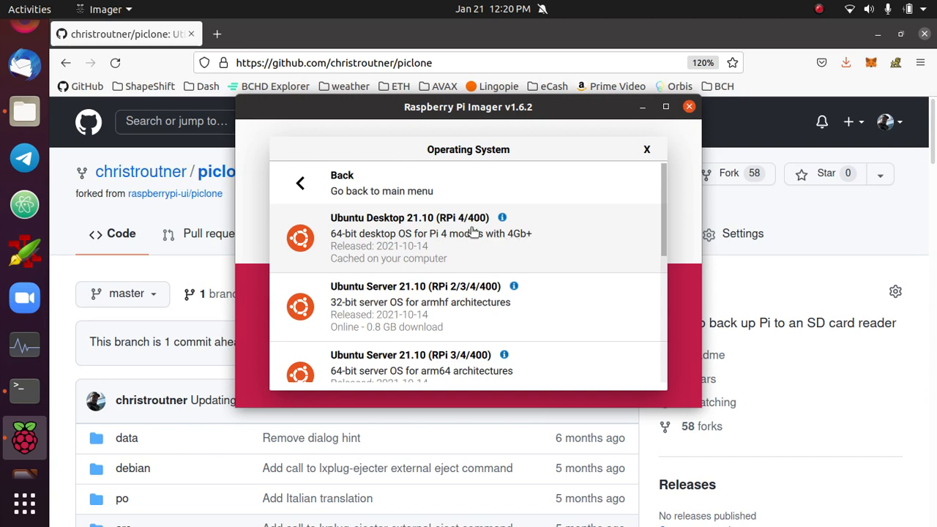
pyautogui.moveTo(563, 255)
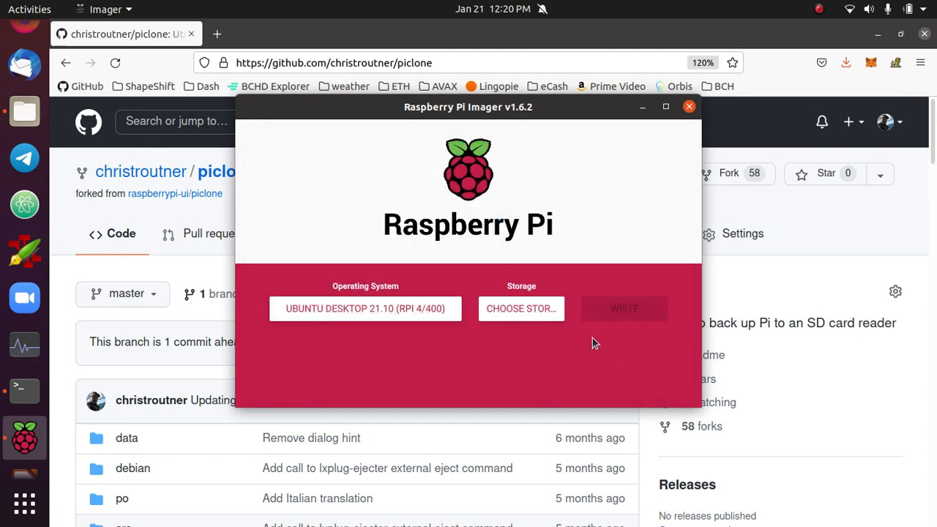
# Review the Generic 2.0 Reader under CHOOSE STORAGE, dismiss it, and close the Imager.
pyautogui.click(522, 308)
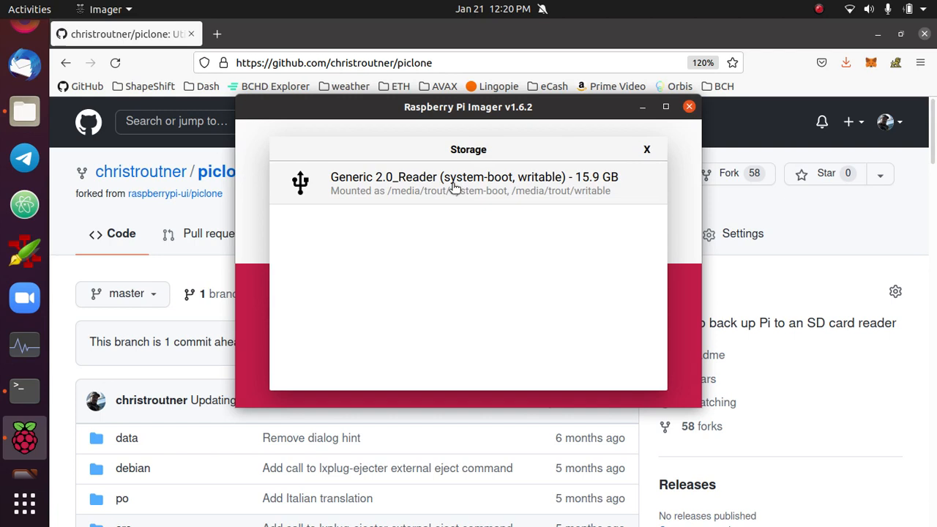
pyautogui.moveTo(586, 190)
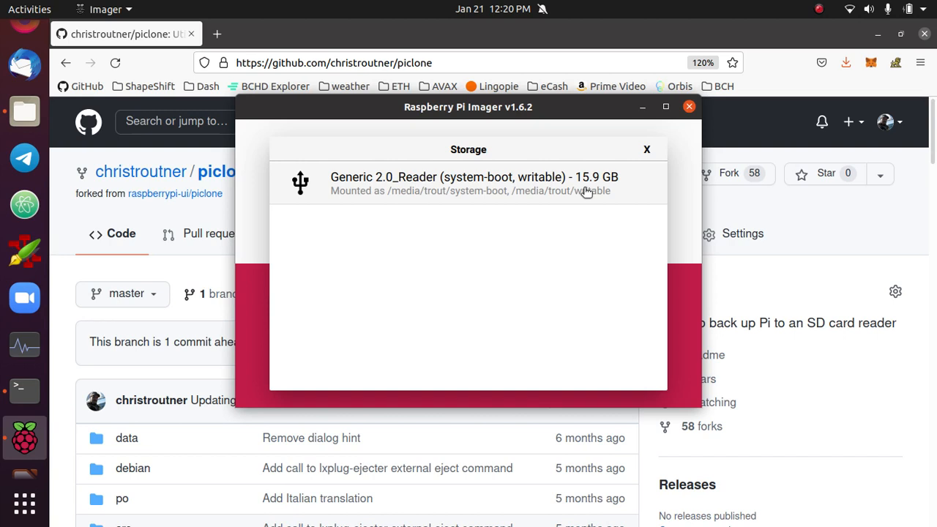
pyautogui.moveTo(598, 193)
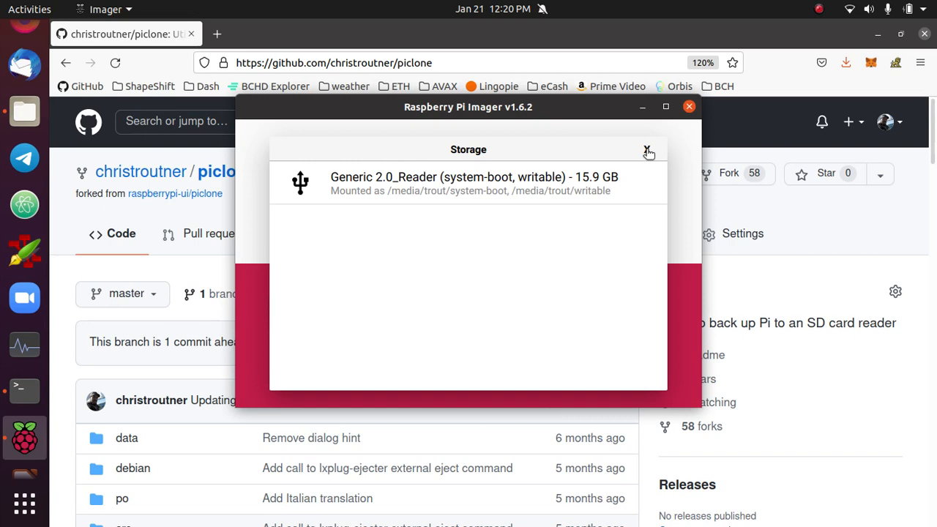
pyautogui.click(647, 150)
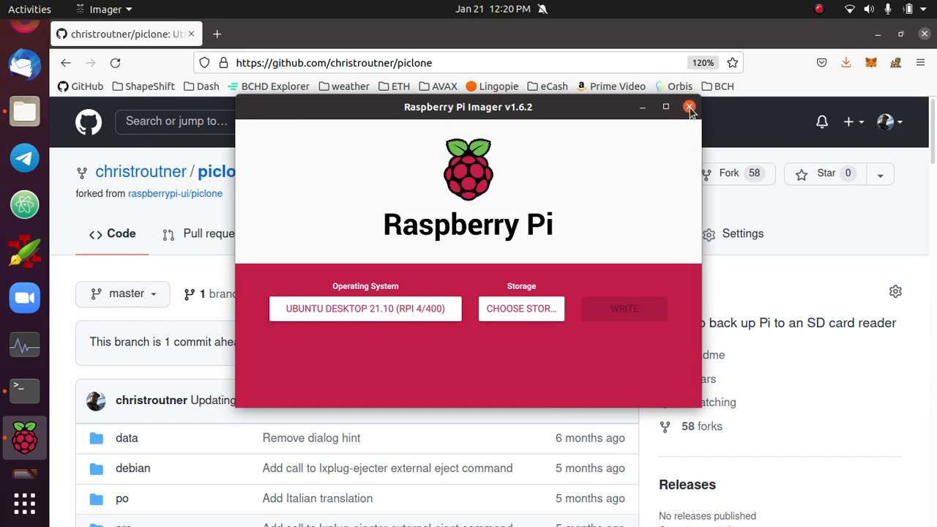
pyautogui.click(688, 107)
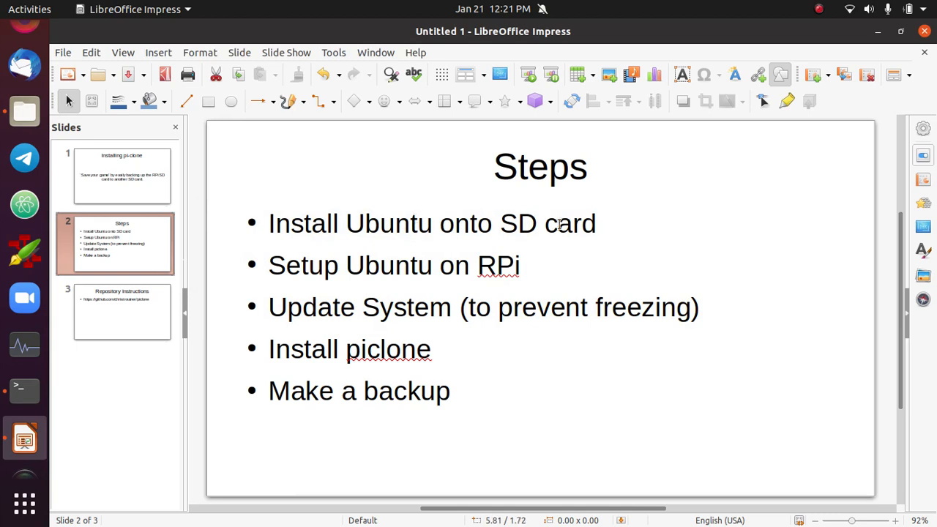
pyautogui.moveTo(527, 223)
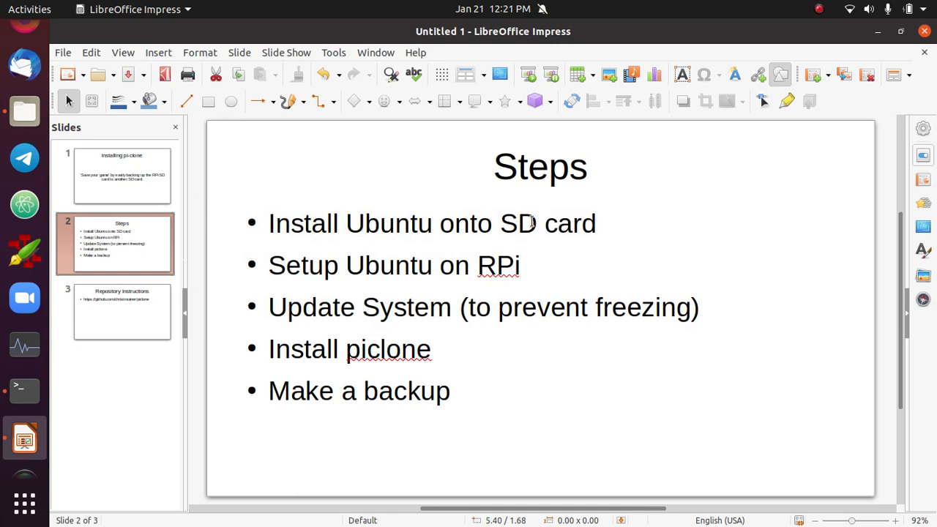
pyautogui.moveTo(528, 265)
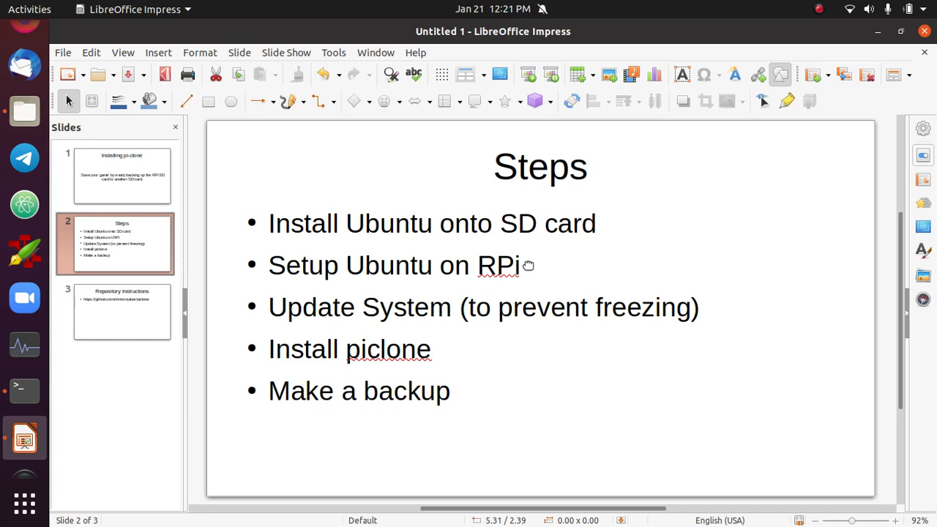
pyautogui.moveTo(656, 313)
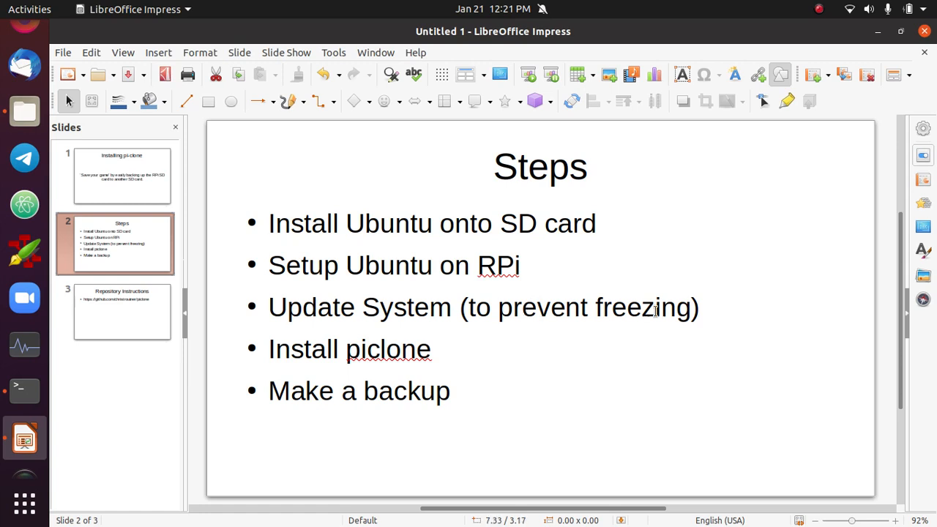
# Highlight 'prevent freezing' on the Steps slide and switch to Firefox's piclone page.
pyautogui.moveTo(521, 308); pyautogui.dragTo(691, 308)
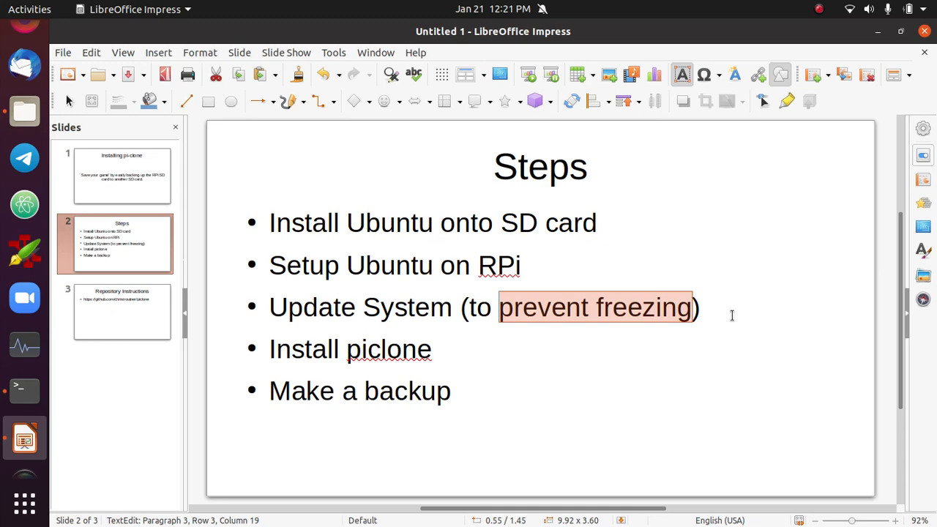
pyautogui.press('alt+Tab')
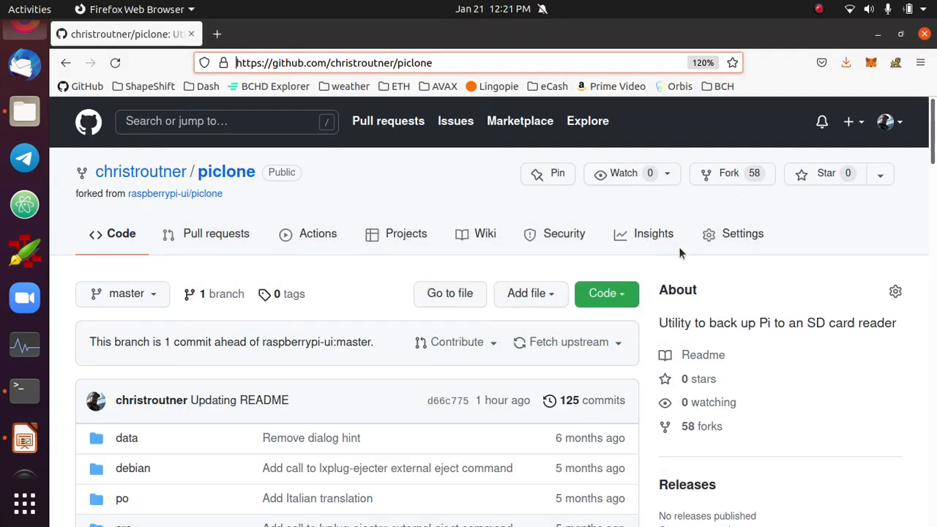
pyautogui.scroll(-3)
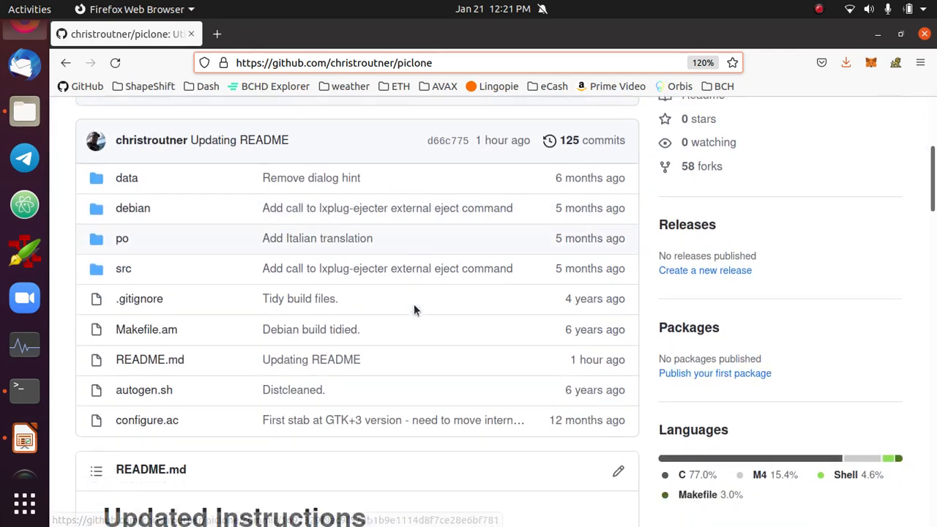
pyautogui.scroll(-3)
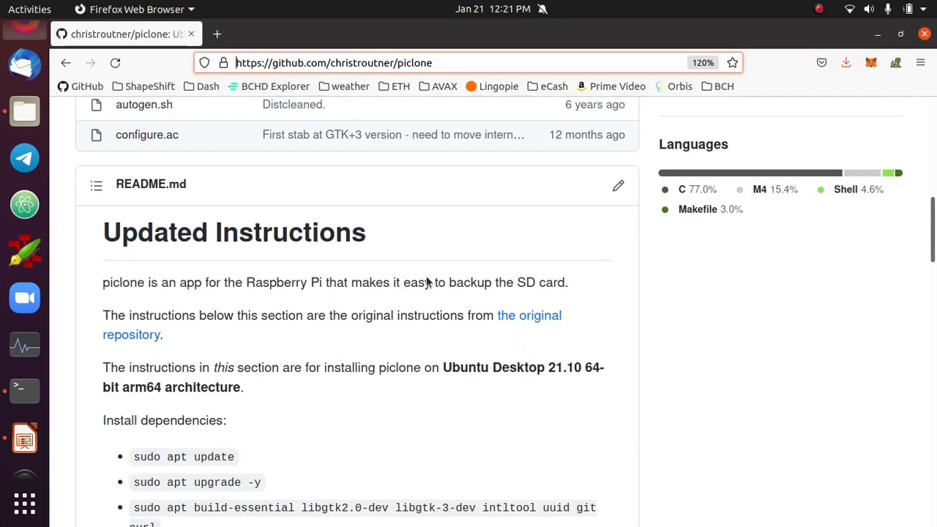
pyautogui.scroll(3)
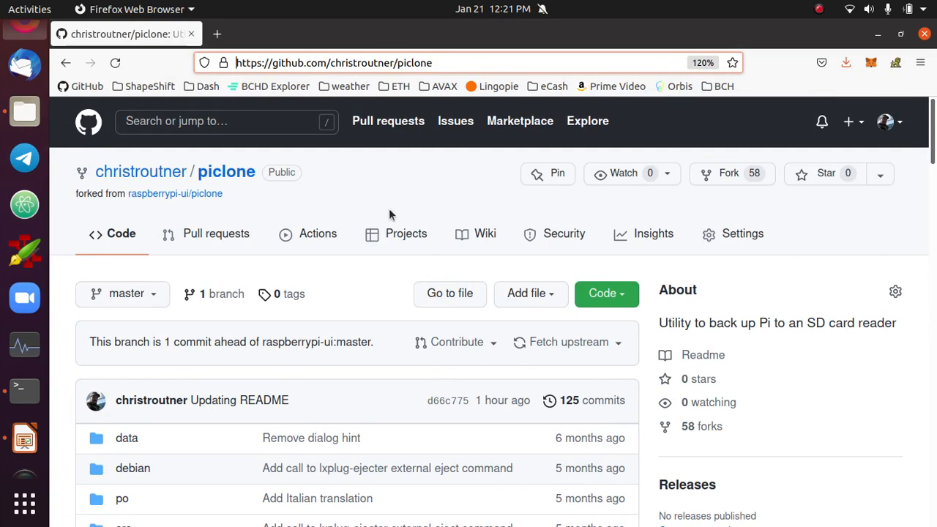
pyautogui.moveTo(388, 212)
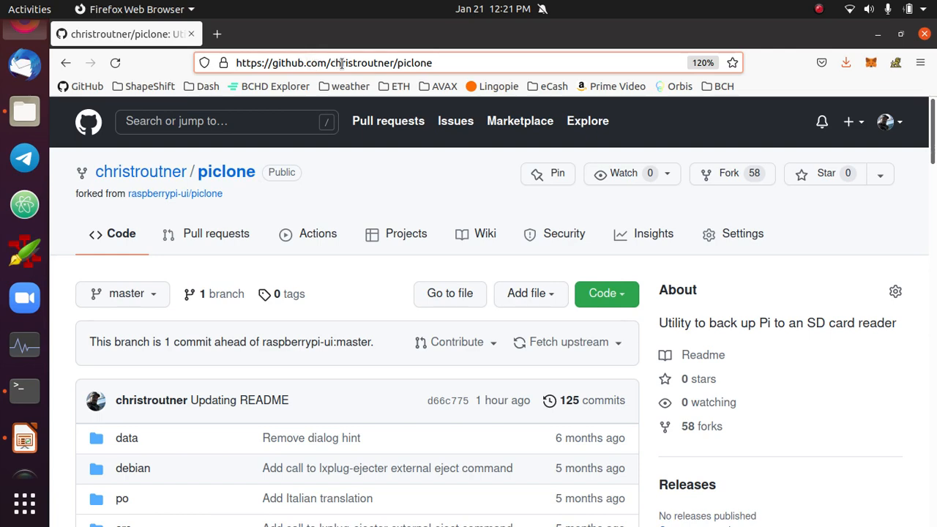
pyautogui.click(334, 61)
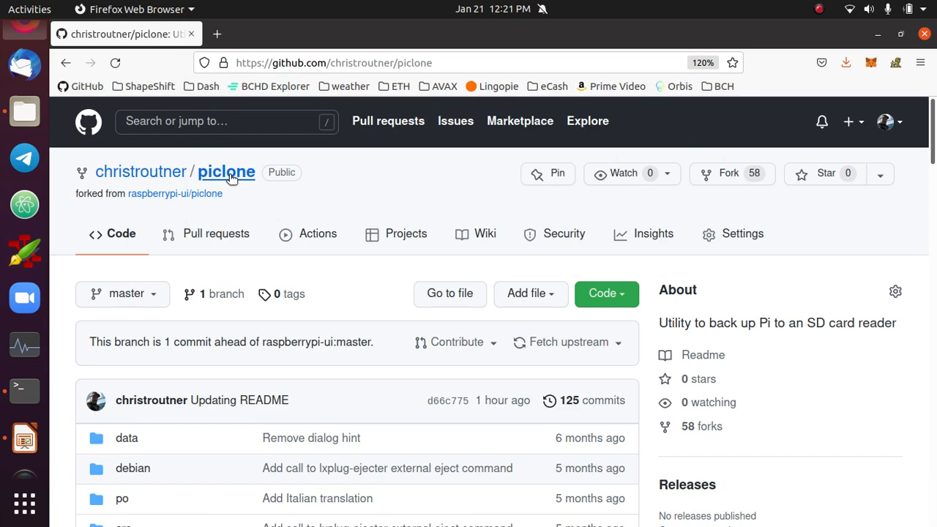
pyautogui.moveTo(176, 193)
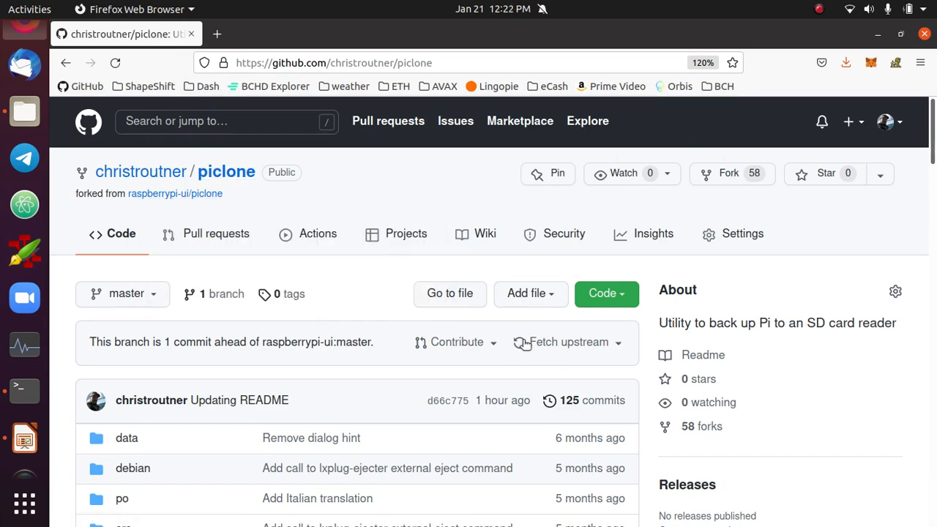
pyautogui.scroll(-3)
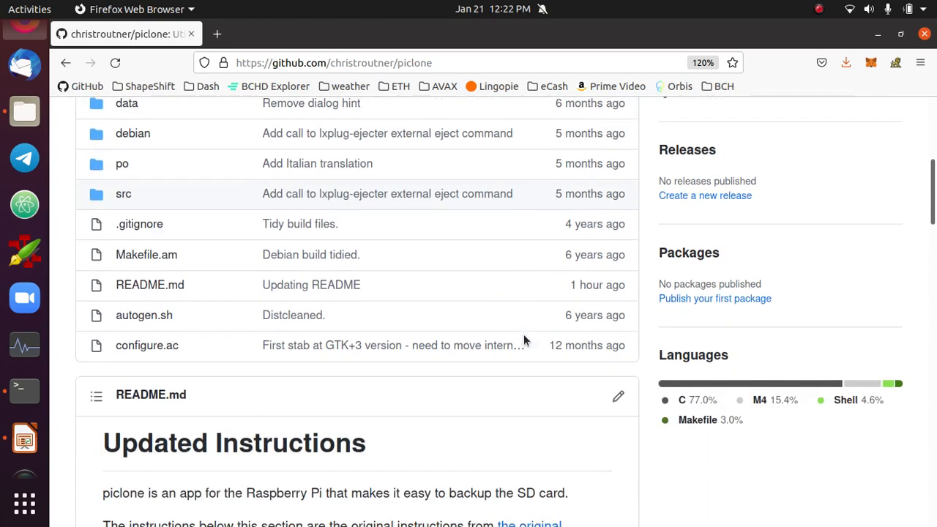
pyautogui.scroll(-3)
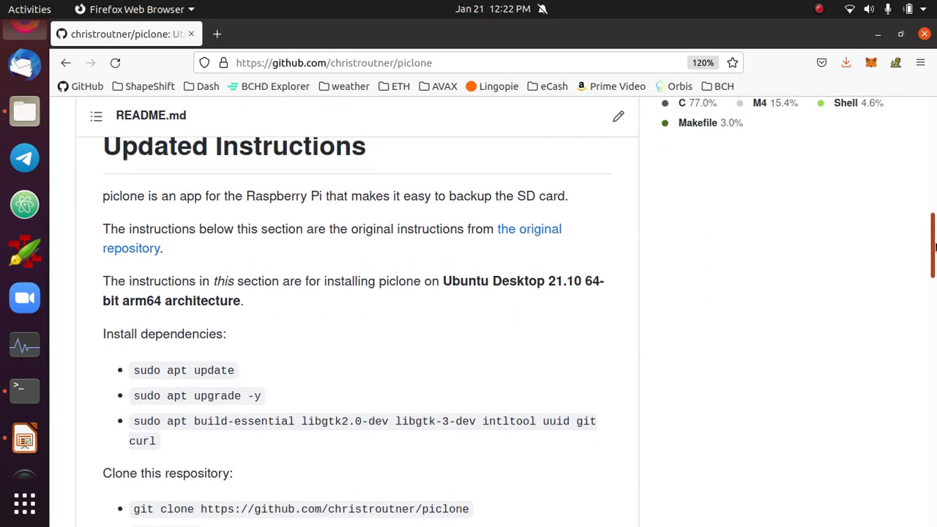
pyautogui.scroll(-3)
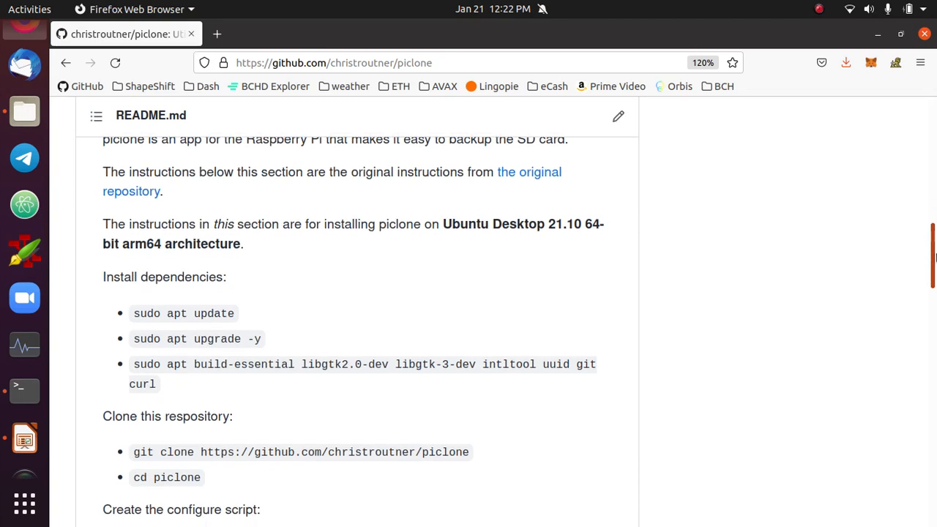
pyautogui.moveTo(556, 240)
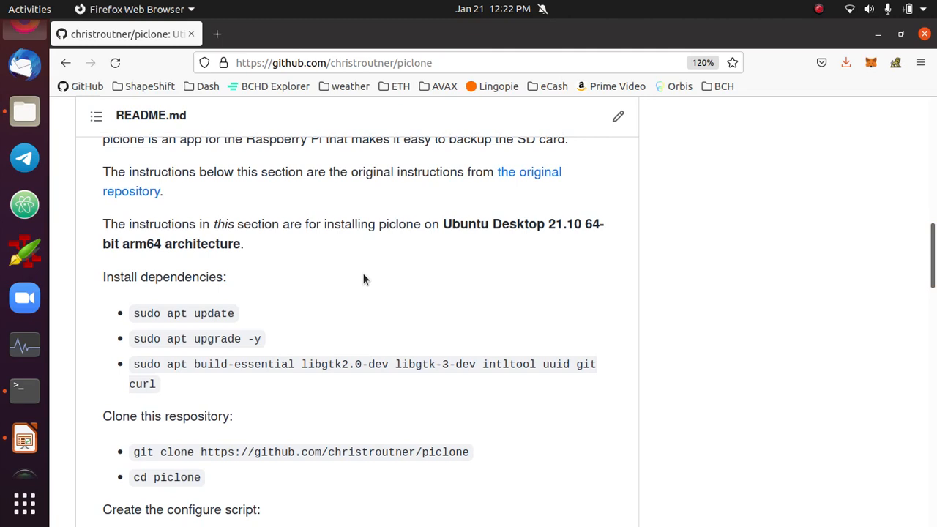
pyautogui.scroll(-3)
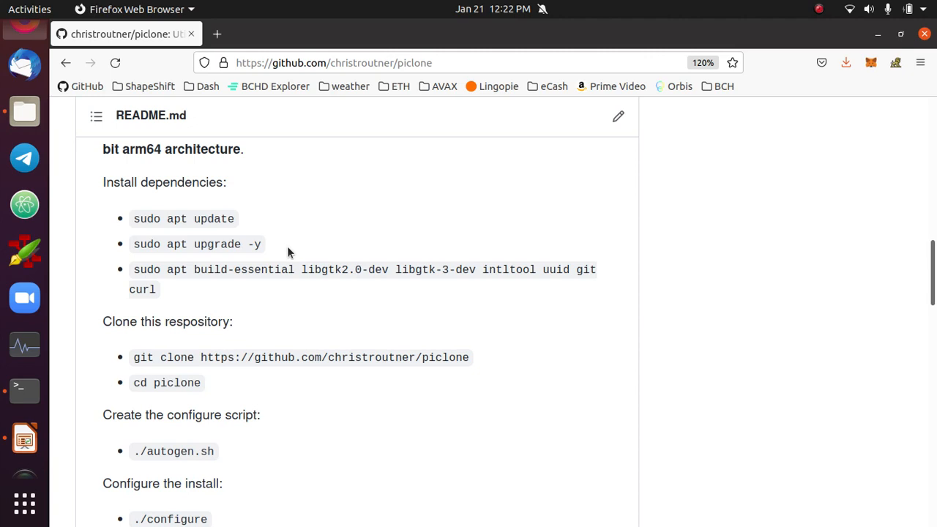
pyautogui.moveTo(278, 253)
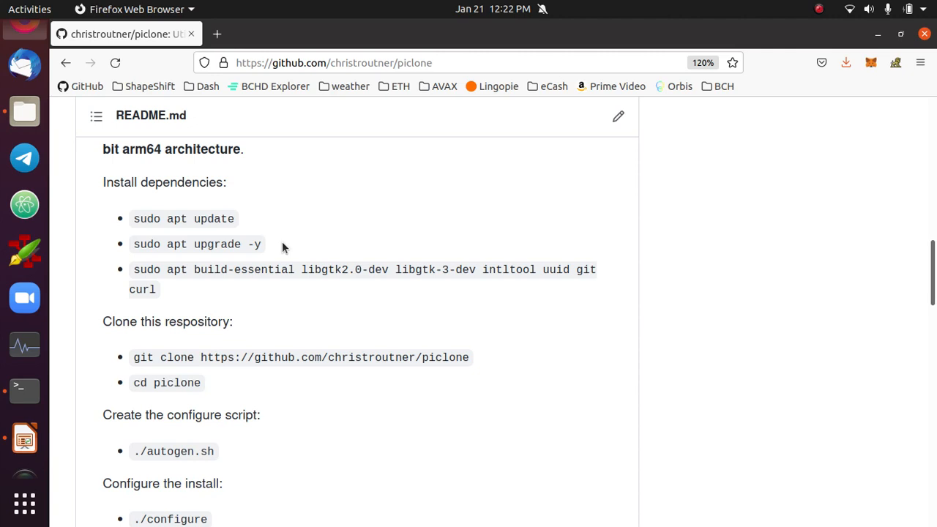
pyautogui.moveTo(163, 288)
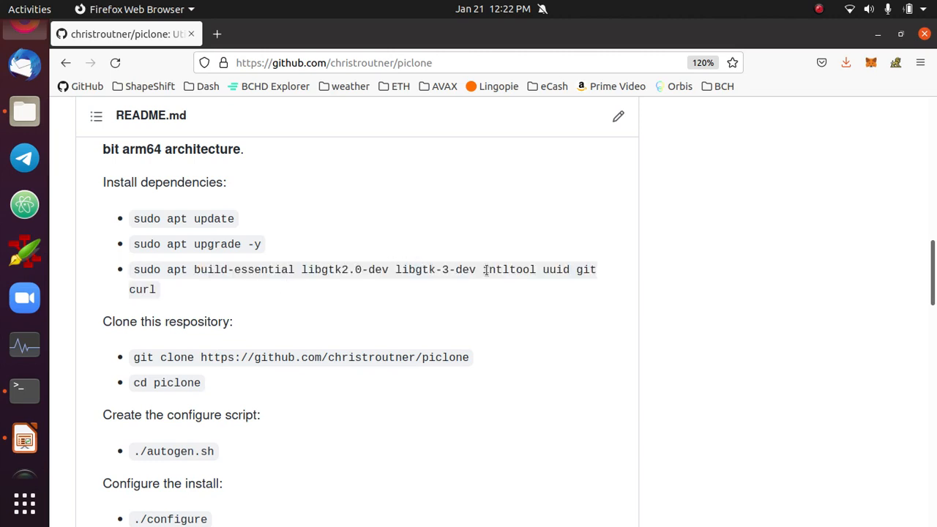
pyautogui.moveTo(496, 293)
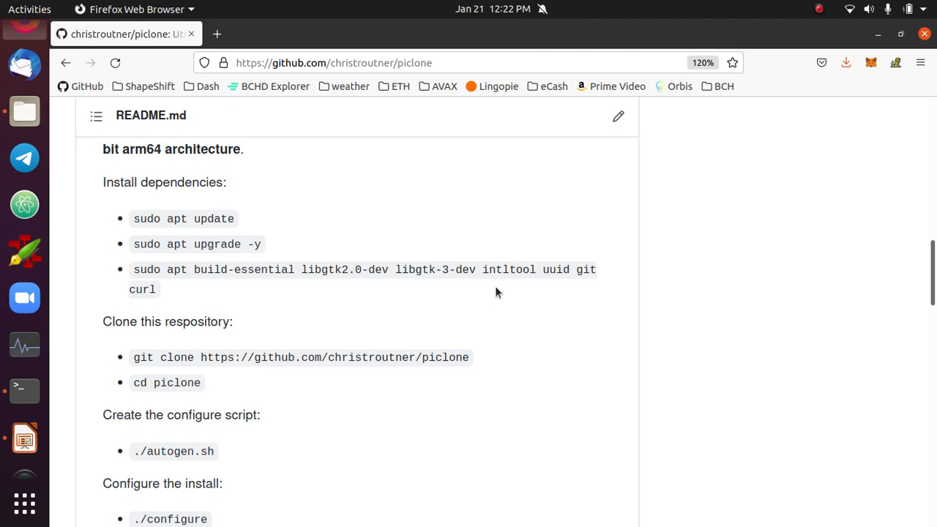
pyautogui.scroll(-3)
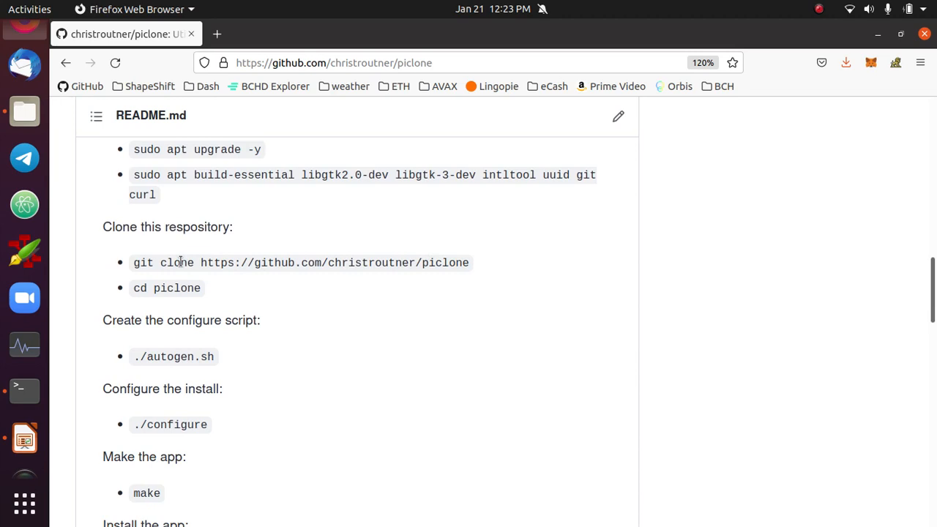
pyautogui.moveTo(139, 263); pyautogui.dragTo(354, 263)
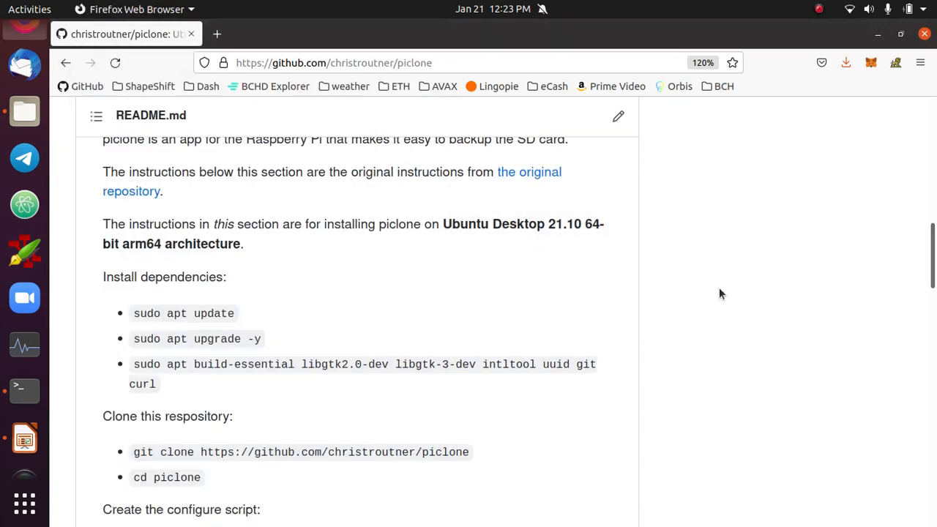
pyautogui.moveTo(622, 347)
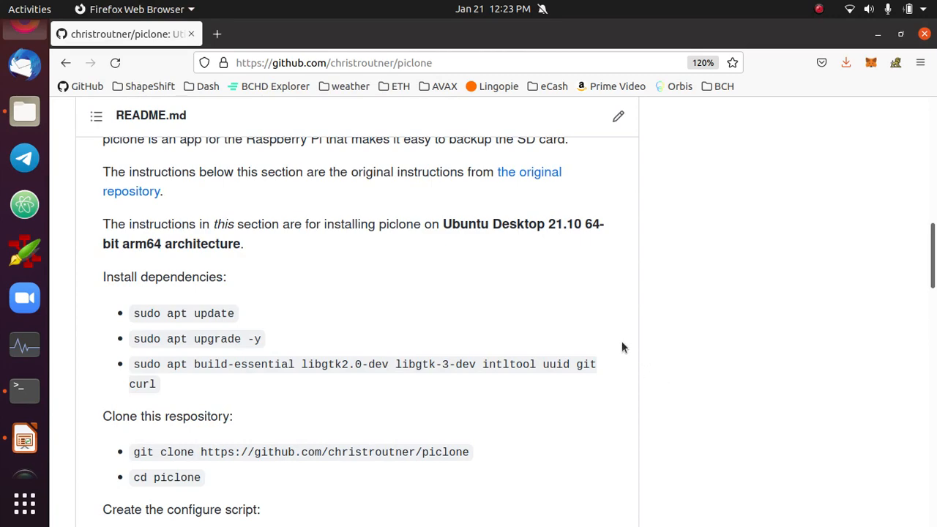
# Reload the README and scroll to the optional OpenSSH server / net-tools section.
pyautogui.click(23, 297)
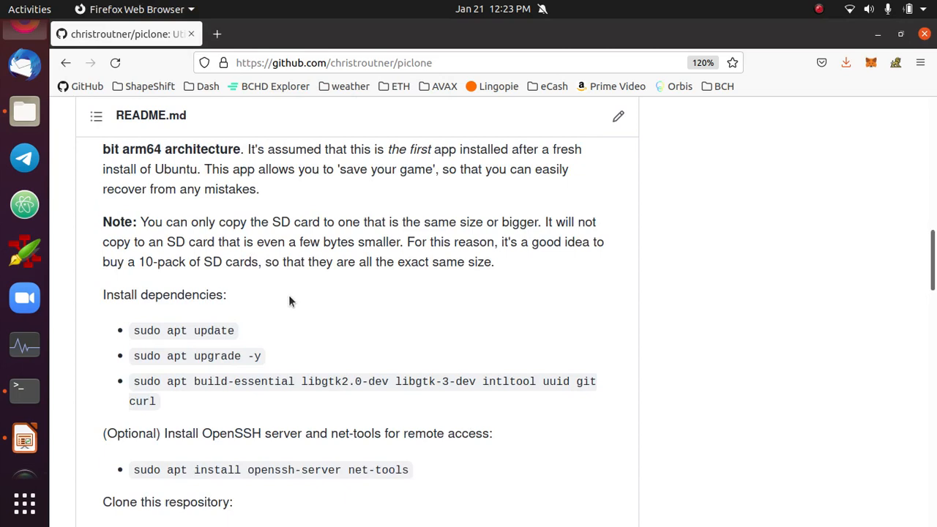
pyautogui.scroll(-3)
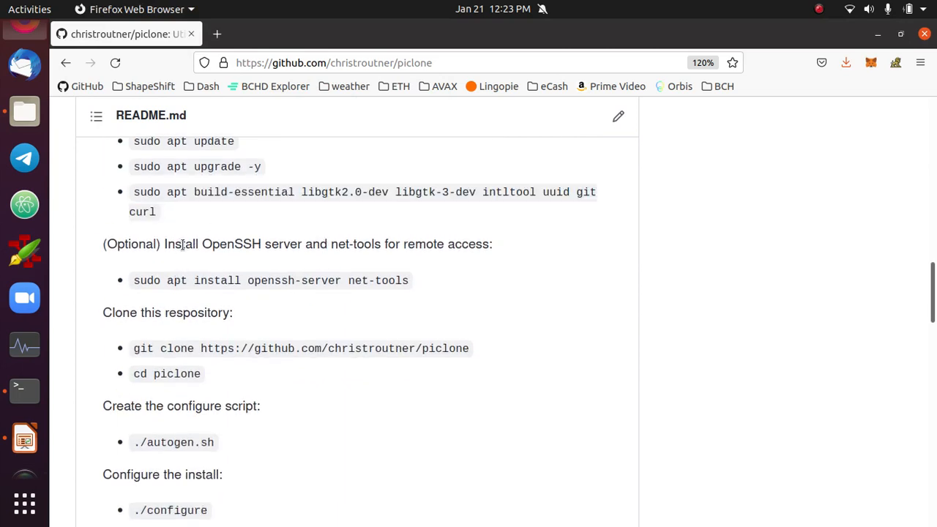
pyautogui.moveTo(217, 243)
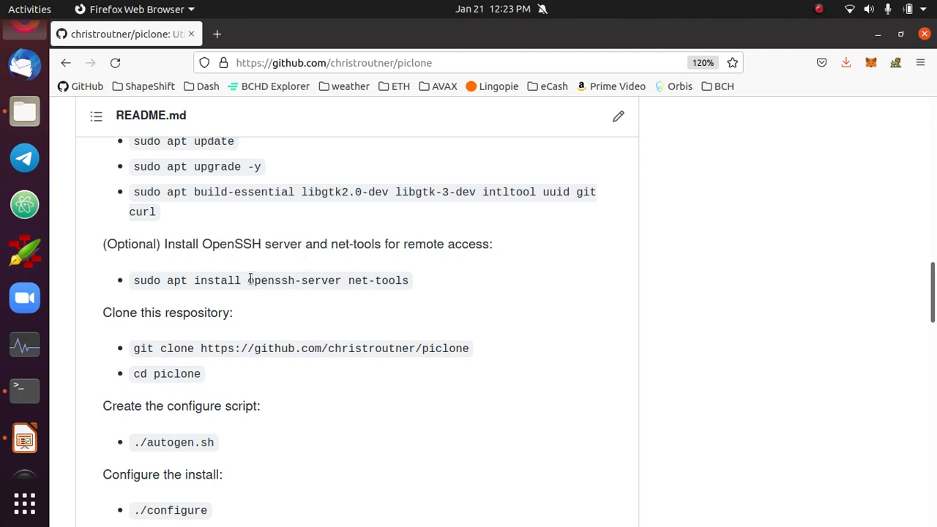
pyautogui.moveTo(378, 299)
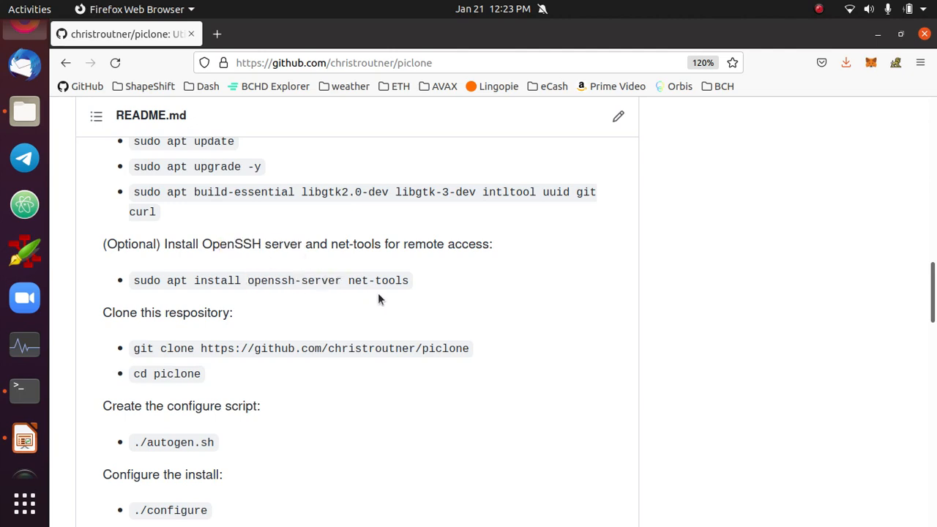
pyautogui.moveTo(504, 281)
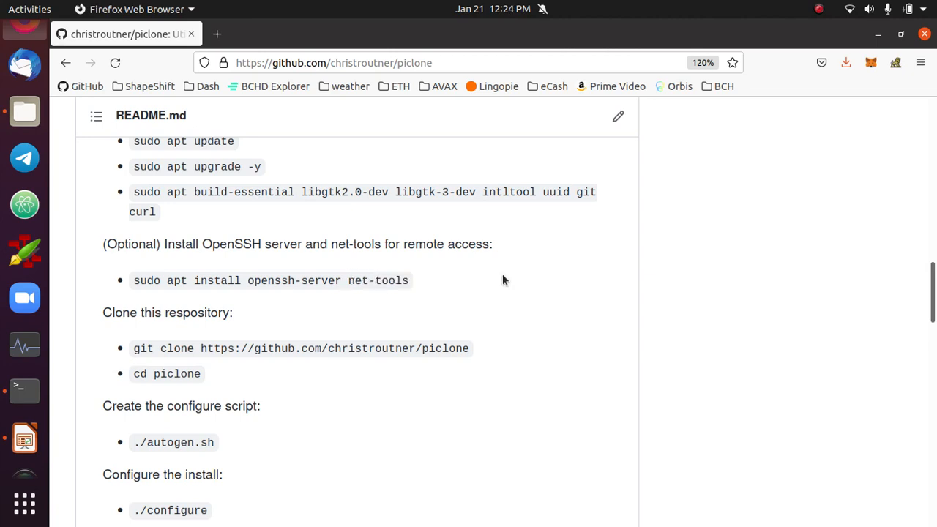
pyautogui.moveTo(510, 277)
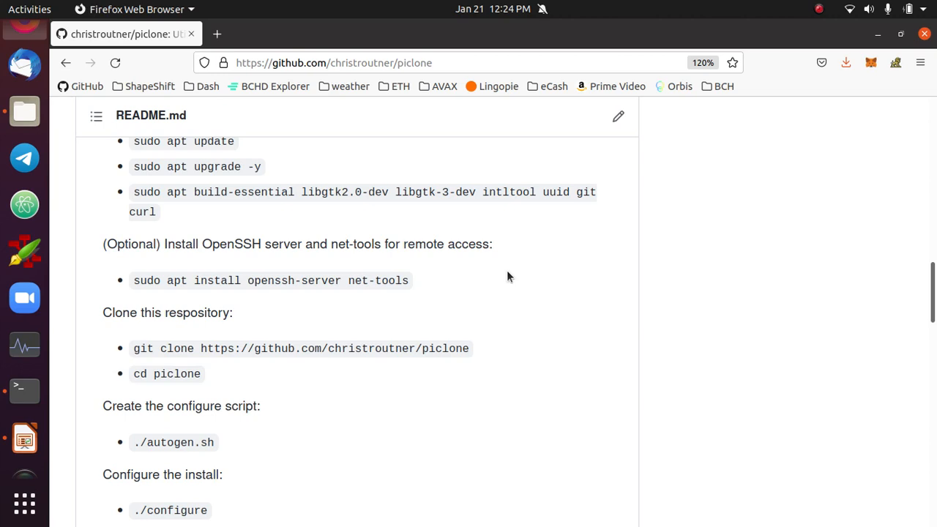
pyautogui.moveTo(352, 281)
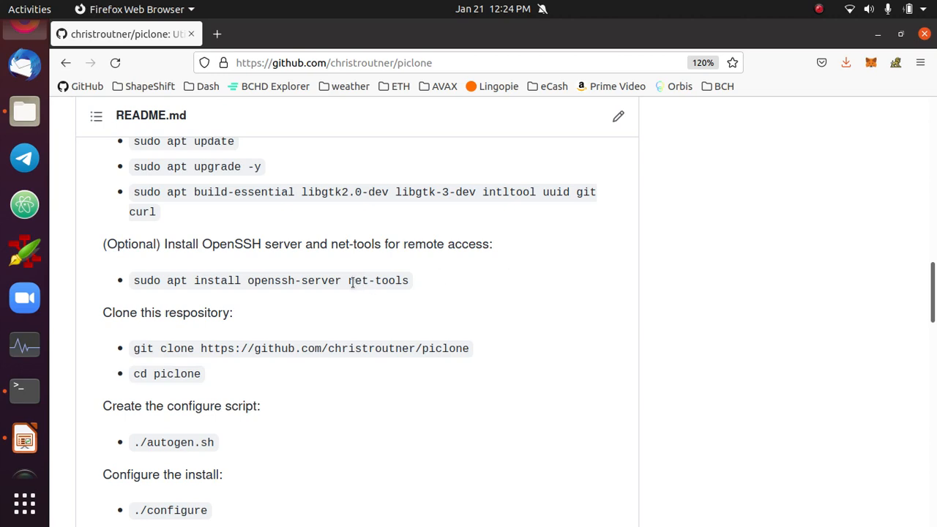
pyautogui.moveTo(425, 289)
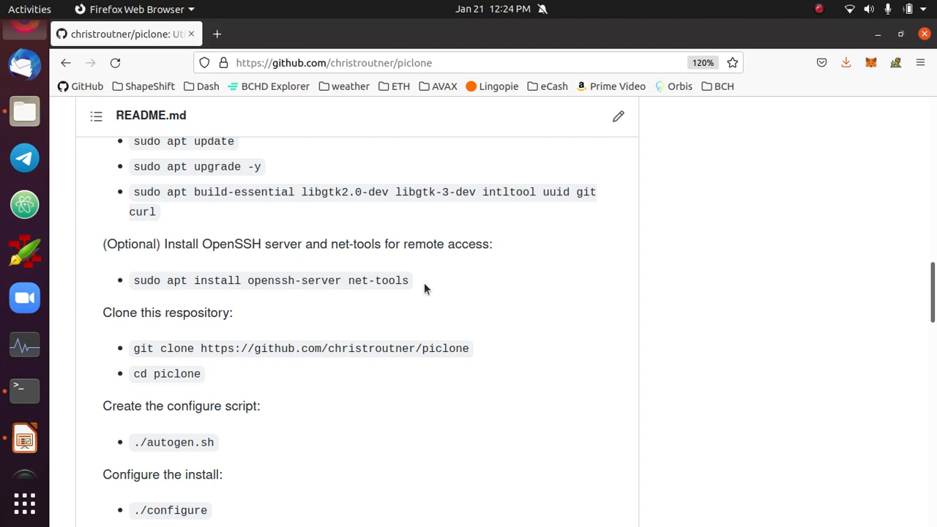
pyautogui.click(23, 389)
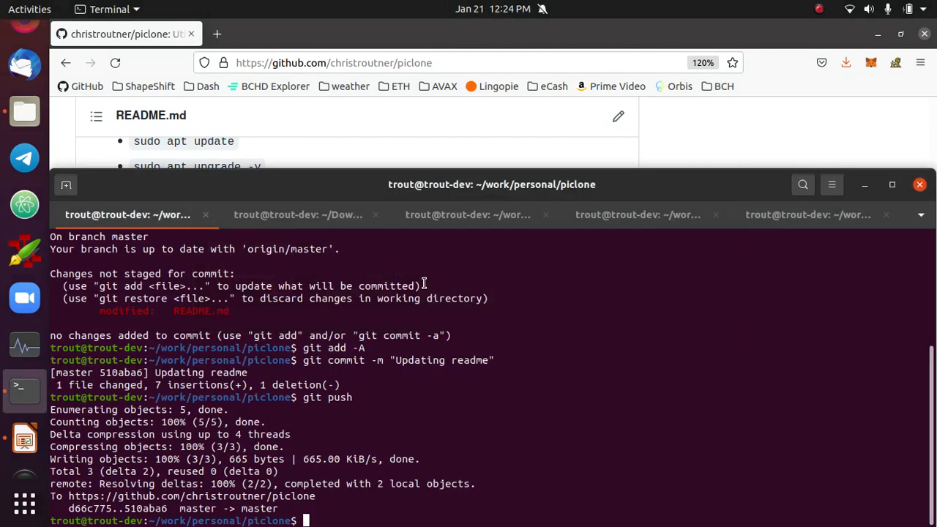
pyautogui.write('s')
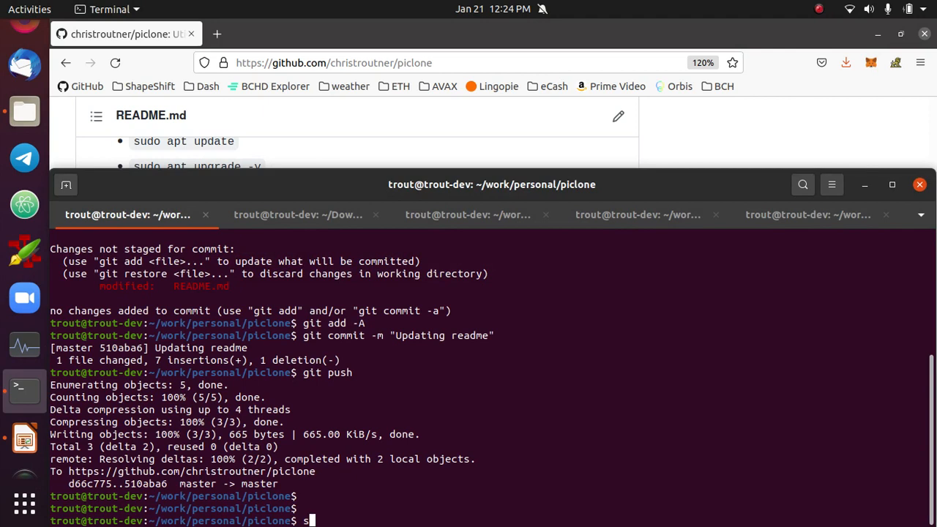
pyautogui.write('sh2 trout@192')
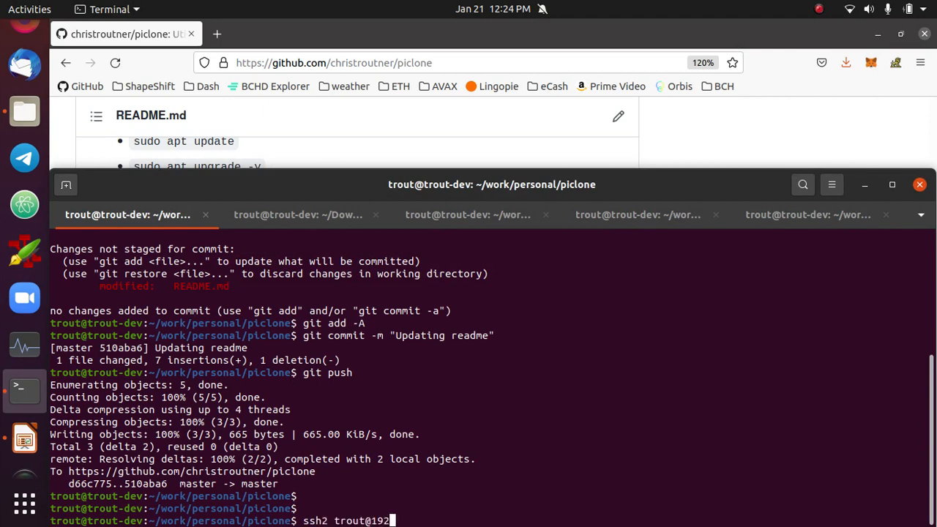
pyautogui.write('.168.2.123')
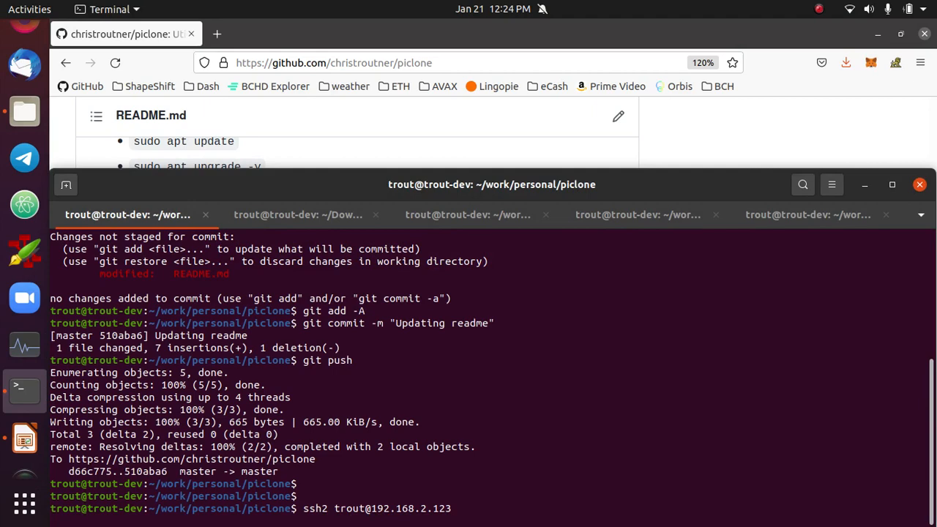
pyautogui.press('Return')
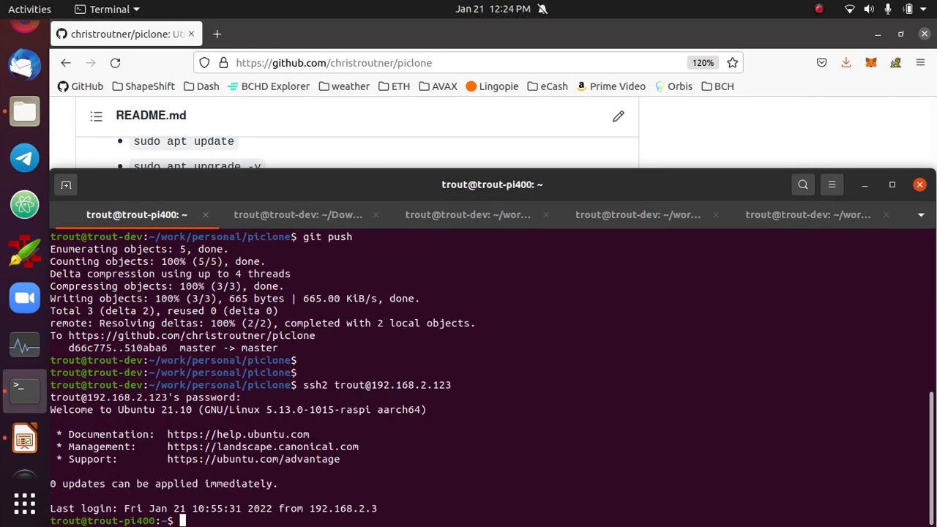
pyautogui.press('Return')
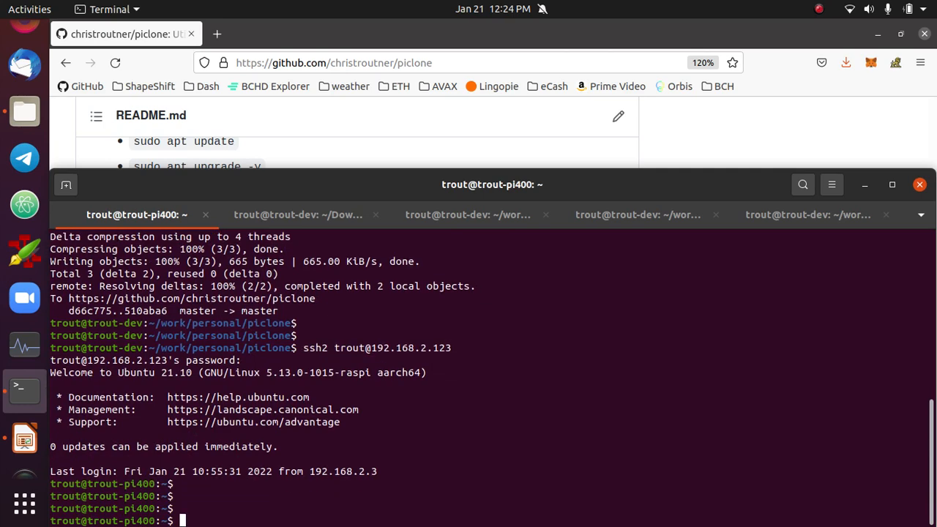
# Check memory with free -h and disk space with df -h.
pyautogui.write('free -h')
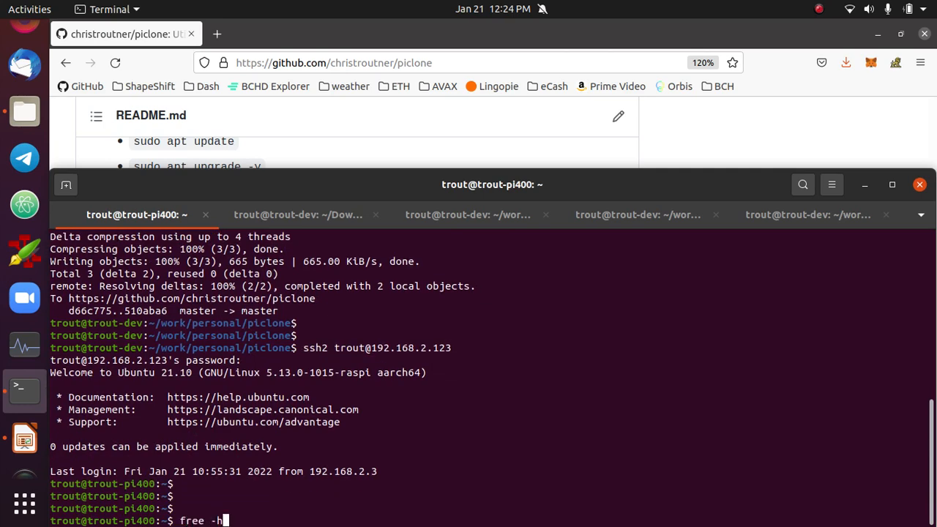
pyautogui.press('Return')
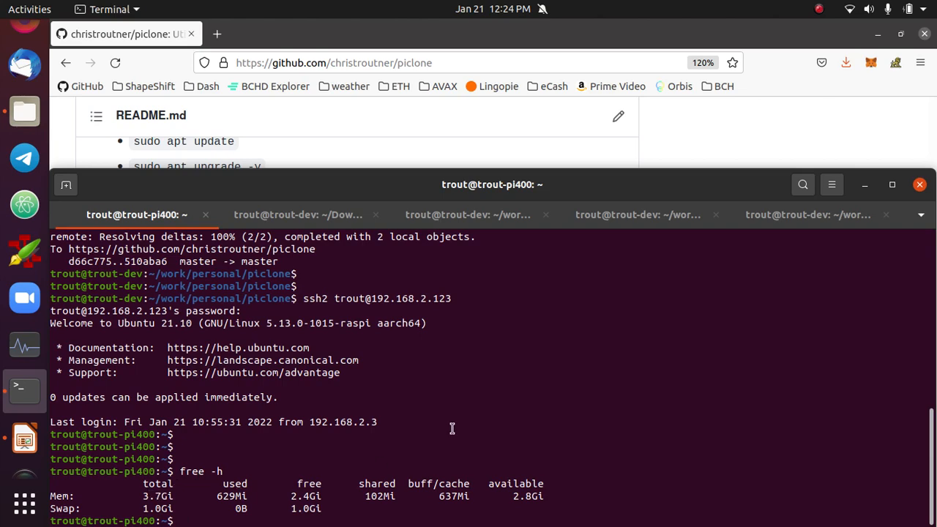
pyautogui.write('df -h')
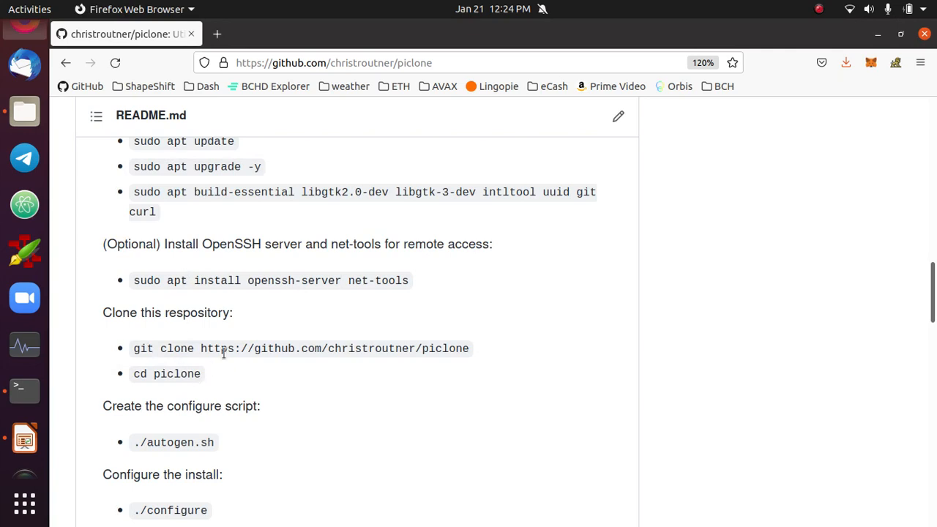
# Scroll to the Clone section and select the cd piclone and ./autogen.sh commands to copy.
pyautogui.scroll(-3)
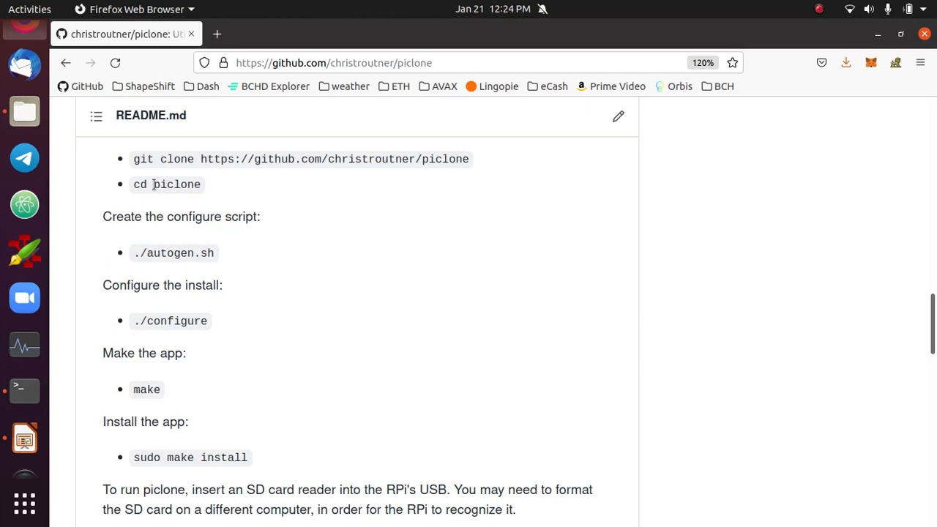
pyautogui.doubleClick(176, 185)
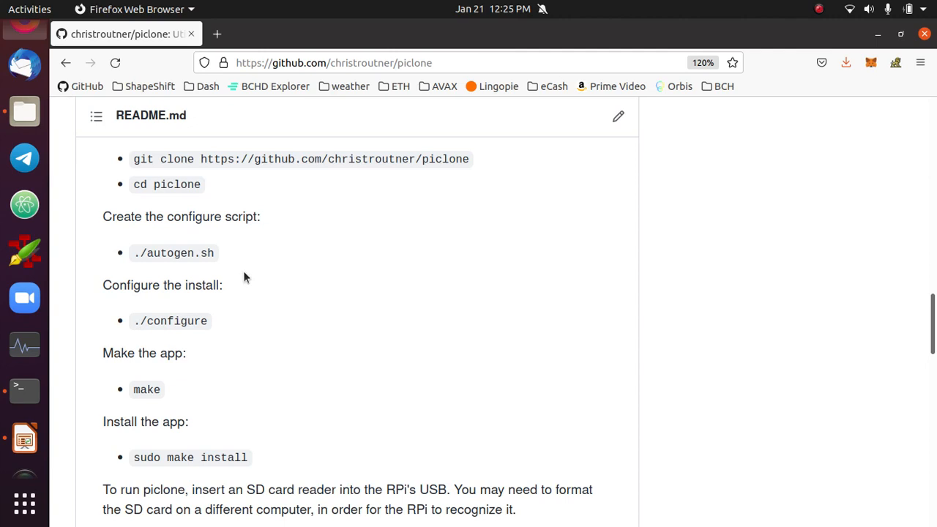
pyautogui.doubleClick(173, 321)
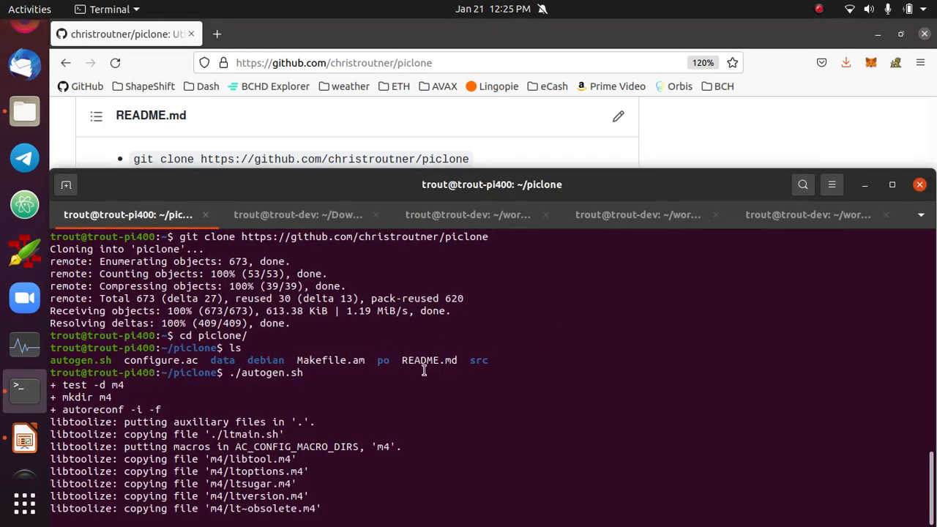
pyautogui.moveTo(495, 376)
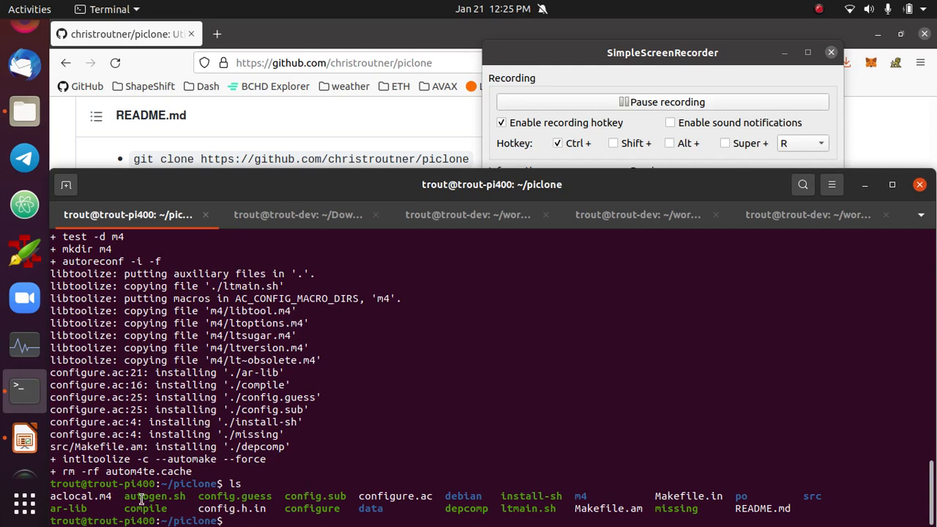
# After autogen finishes, run ./configure to start configuring the piclone build.
pyautogui.doubleClick(311, 508)
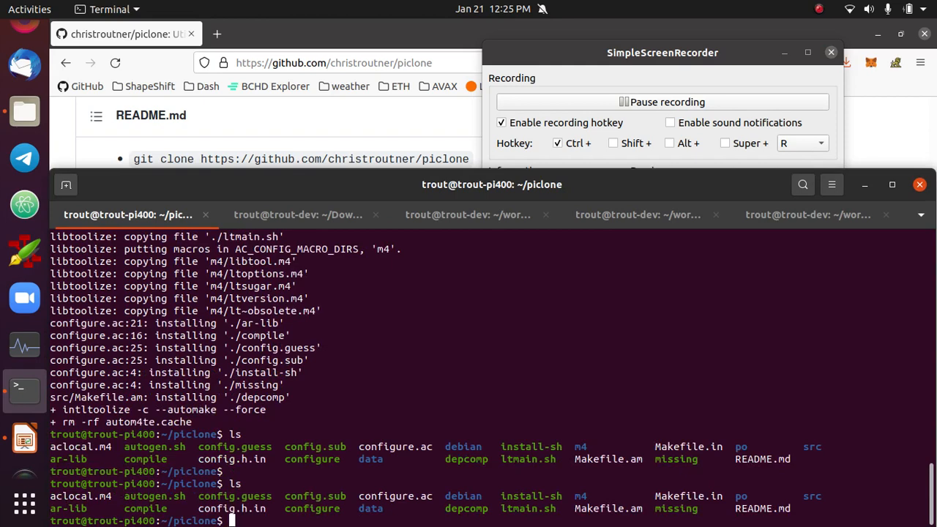
pyautogui.write('./configure')
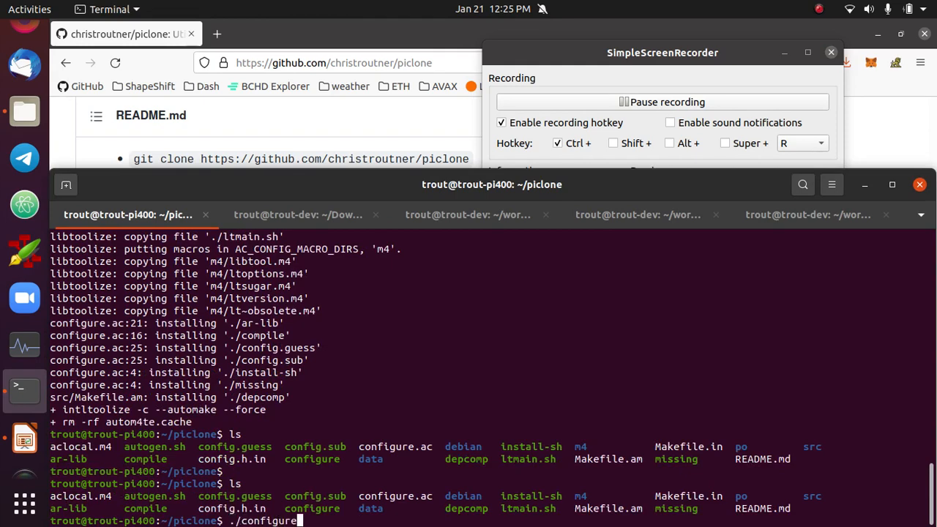
pyautogui.press('Return')
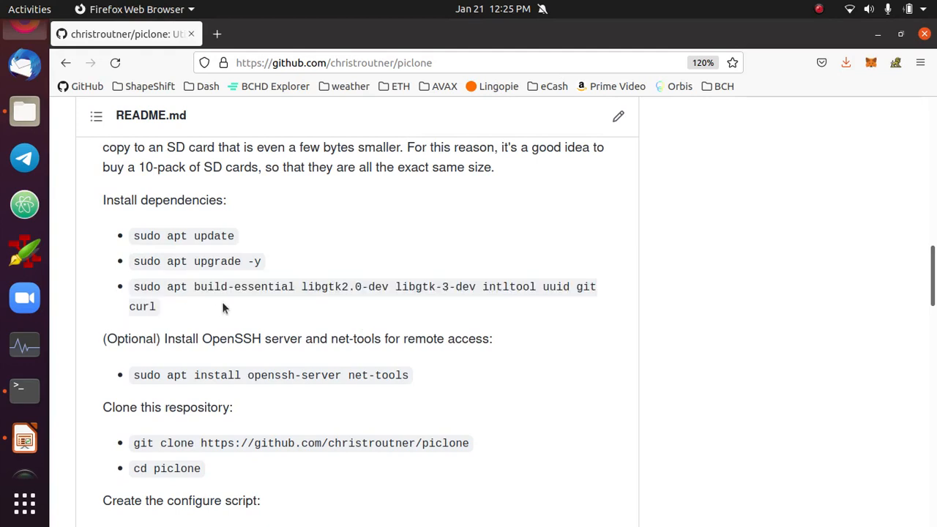
pyautogui.moveTo(235, 357)
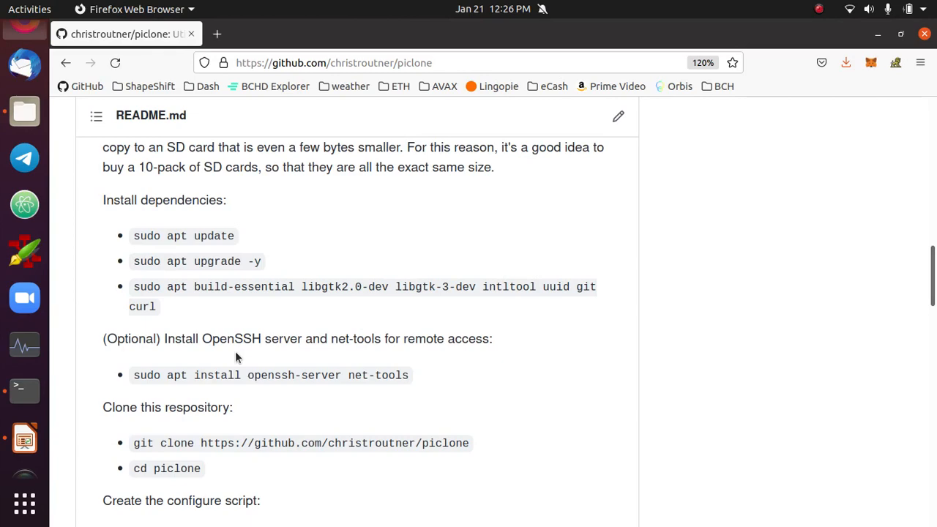
# Run make in the Pi terminal after ./configure finishes, checking the README's build step.
pyautogui.scroll(-3)
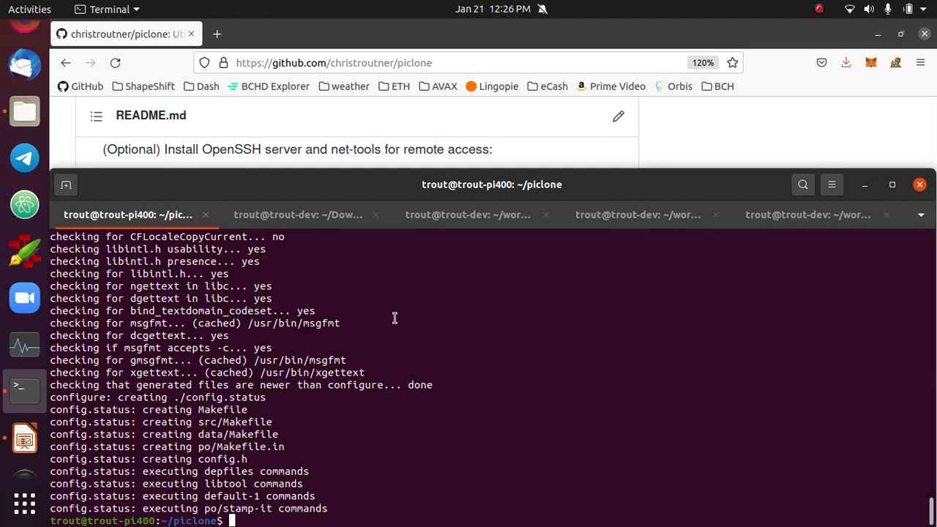
pyautogui.moveTo(417, 414)
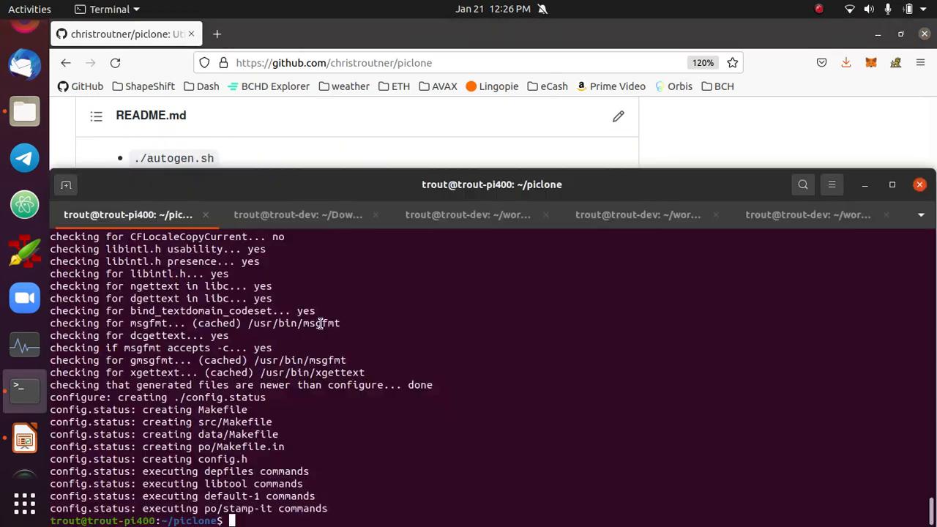
pyautogui.write('make')
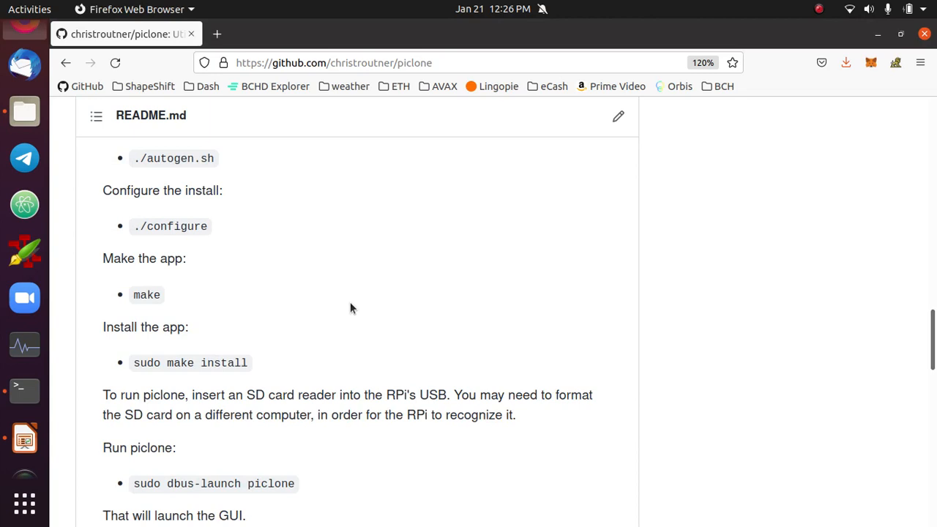
pyautogui.click(23, 390)
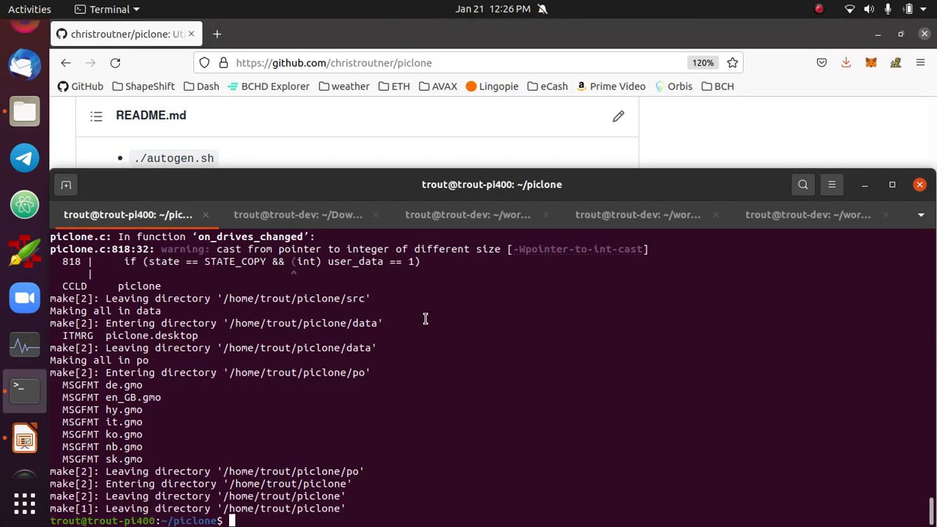
pyautogui.write('su')
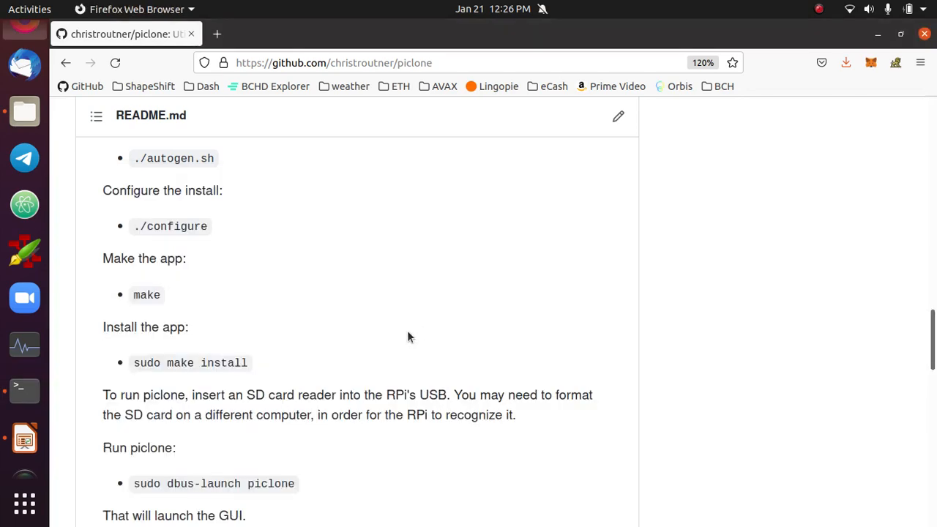
pyautogui.scroll(-3)
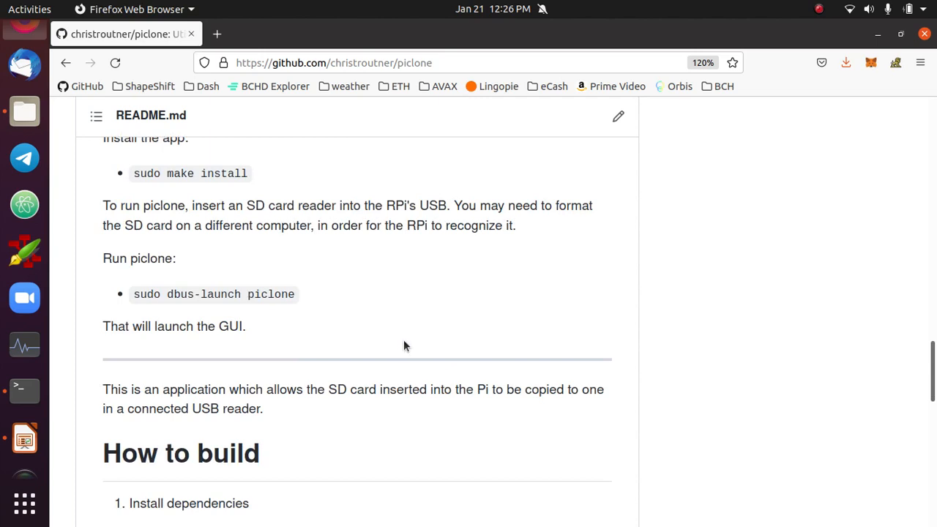
pyautogui.moveTo(431, 343)
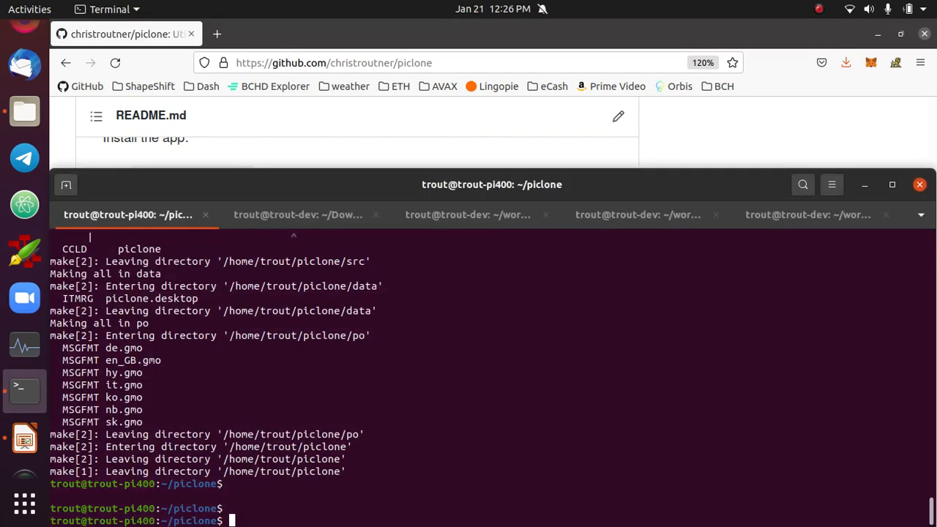
# Enter sudo dbus-launch piclone at the Pi's prompt to start the cloner as root.
pyautogui.write('sudo dbus-')
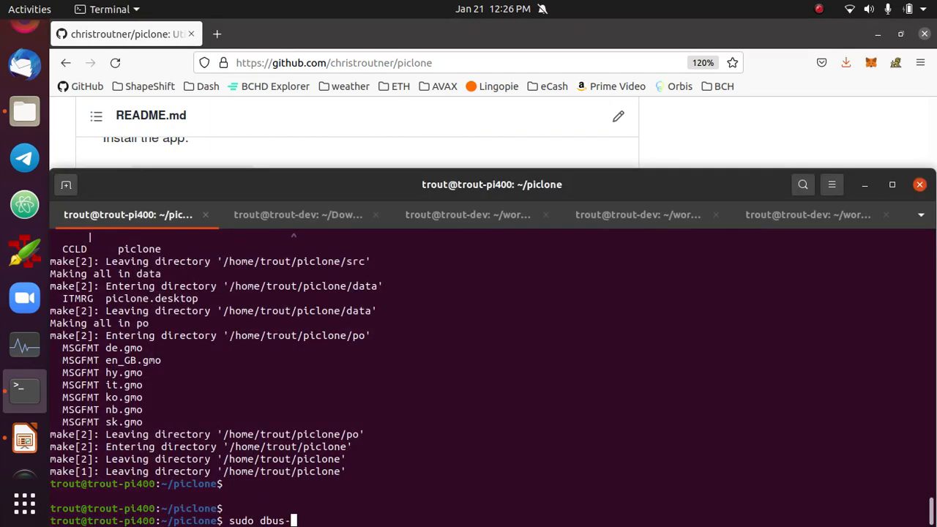
pyautogui.write('launch piclone')
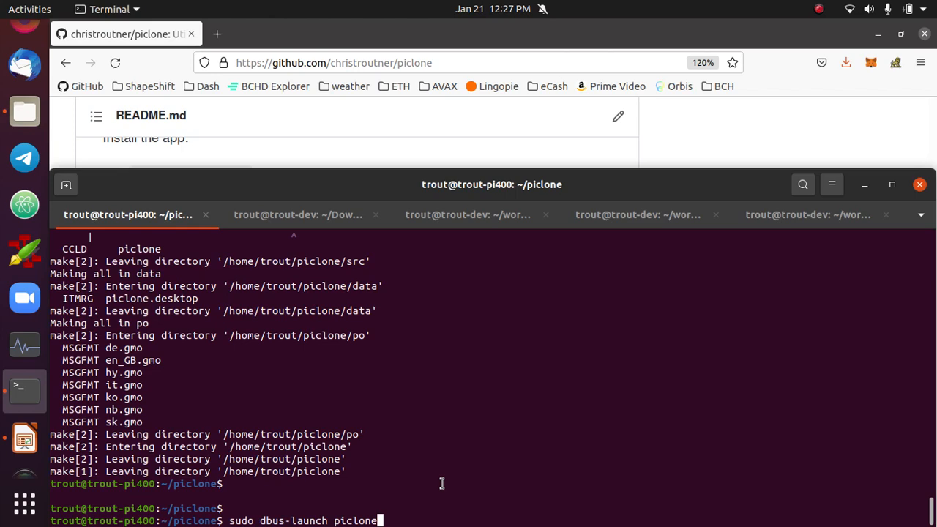
pyautogui.moveTo(439, 480)
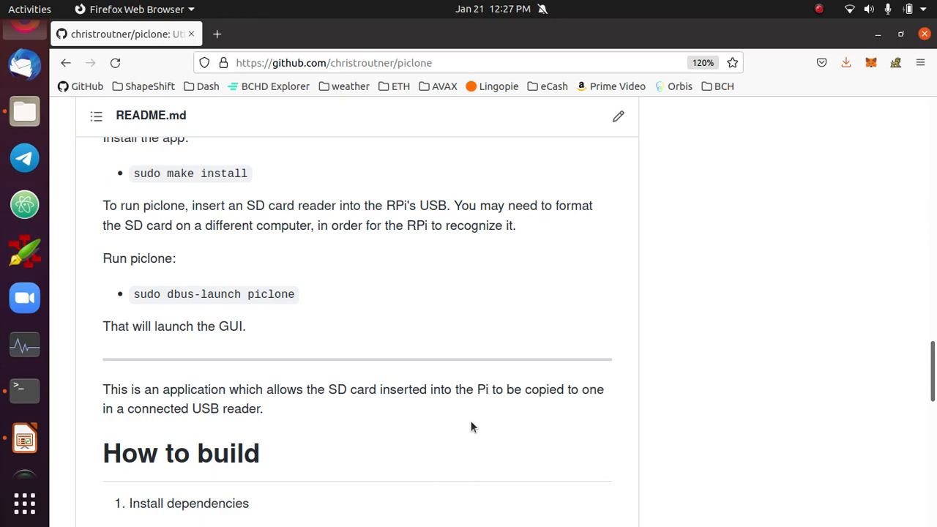
# Scroll the README back up to the Updated Instructions heading and dependency list.
pyautogui.scroll(-3)
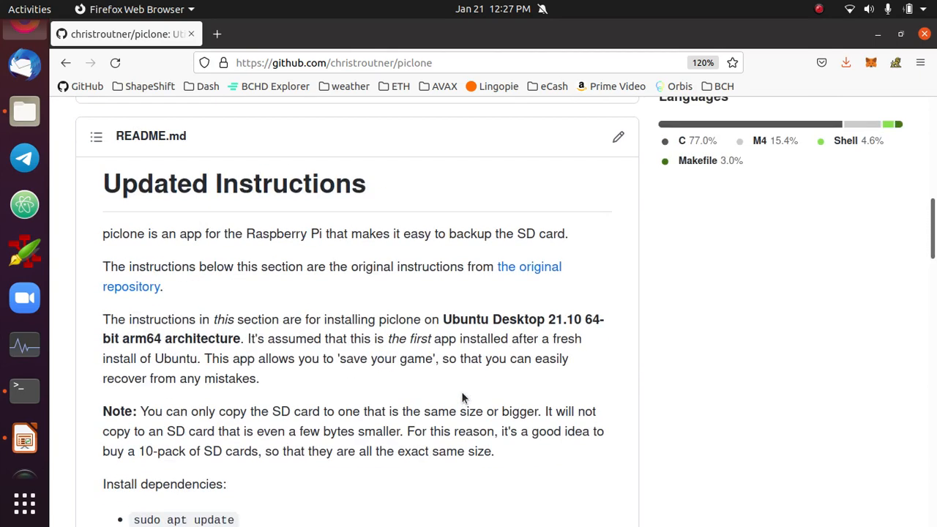
pyautogui.scroll(-3)
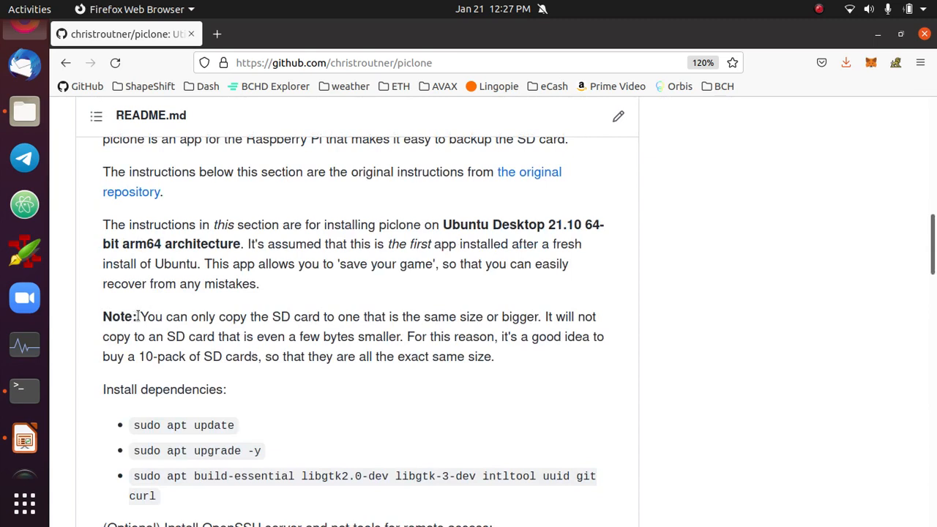